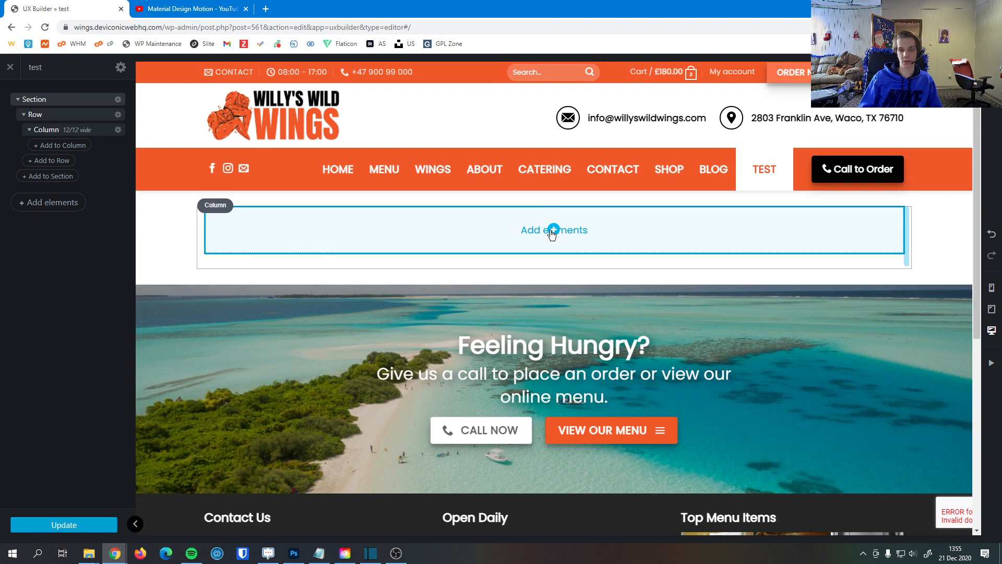
Search 'produc' and add a Product Categories element, showing the Wings tile, to the empty column.
left_click(553, 230)
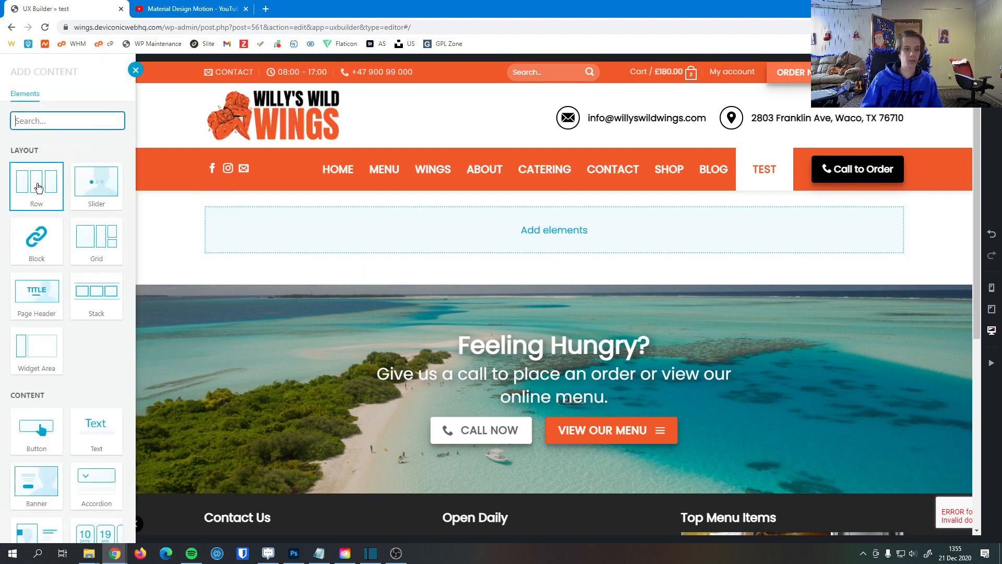
type("product")
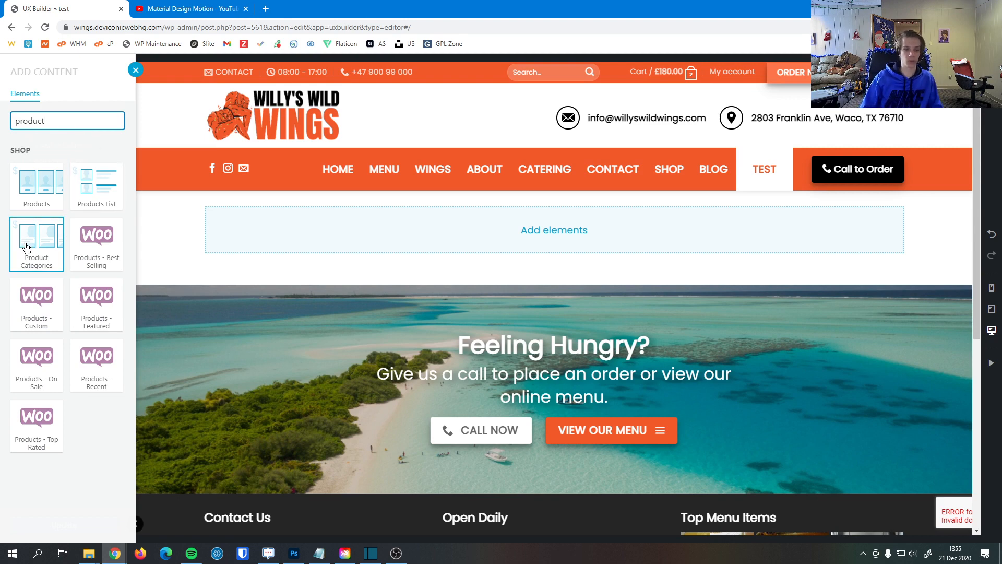
left_click(36, 242)
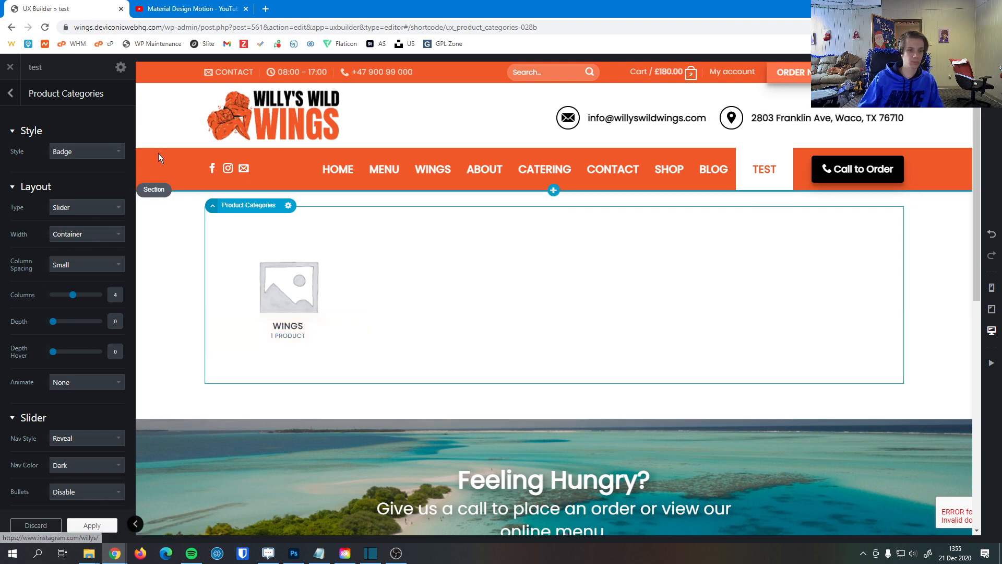
Try the Overlay, Vertical and Push tile styles, settling on Overlay for Wings.
left_click(86, 151)
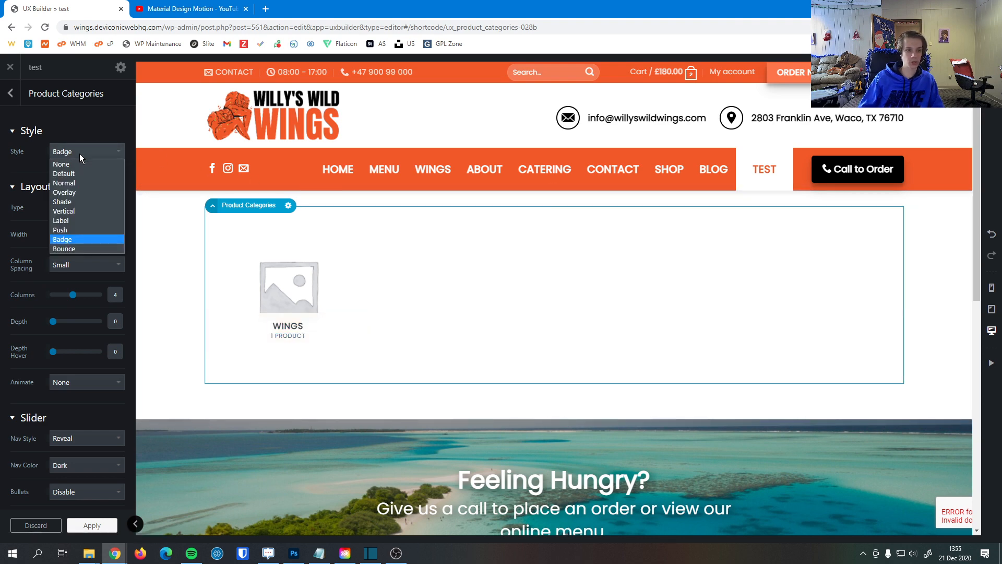
left_click(64, 193)
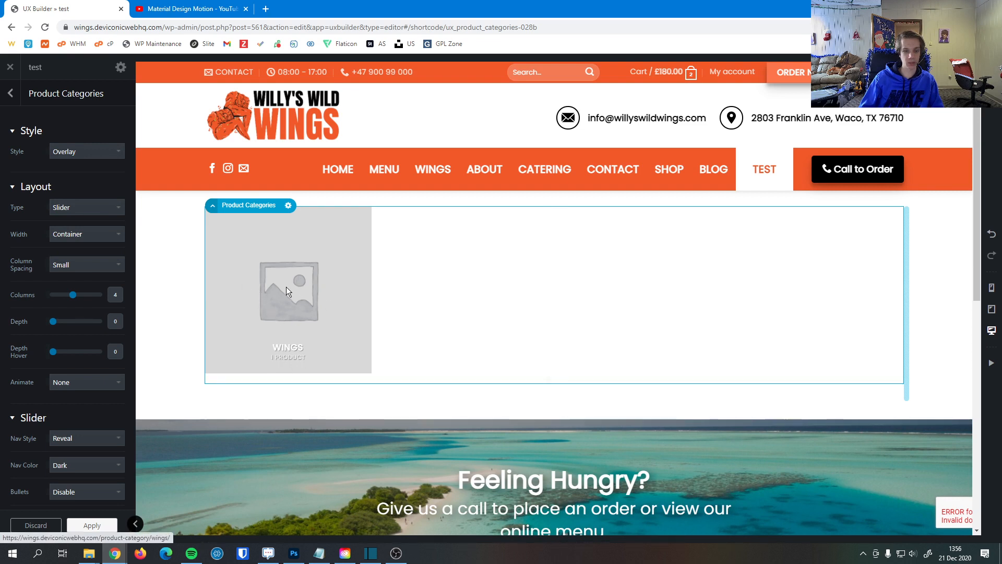
left_click(86, 151)
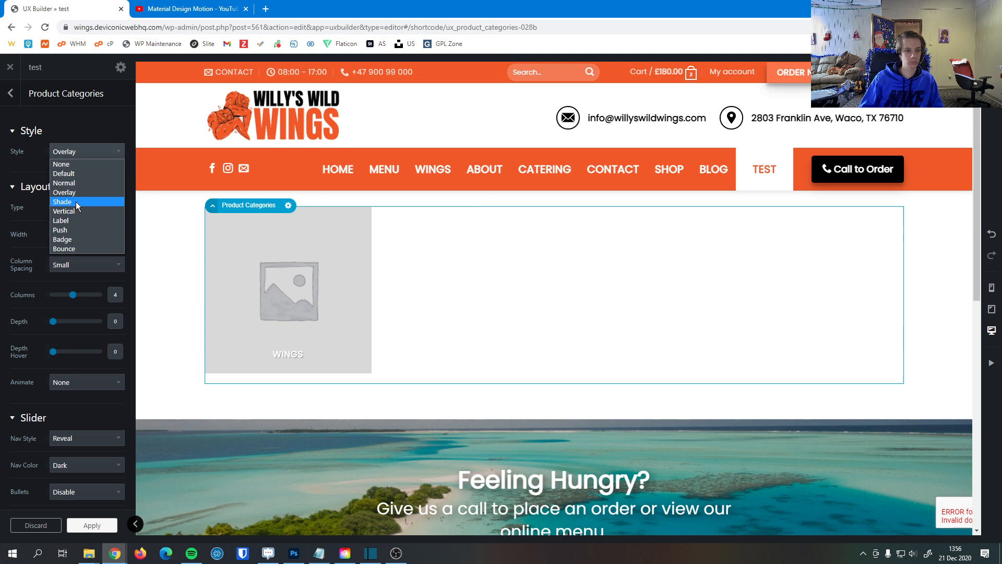
left_click(63, 210)
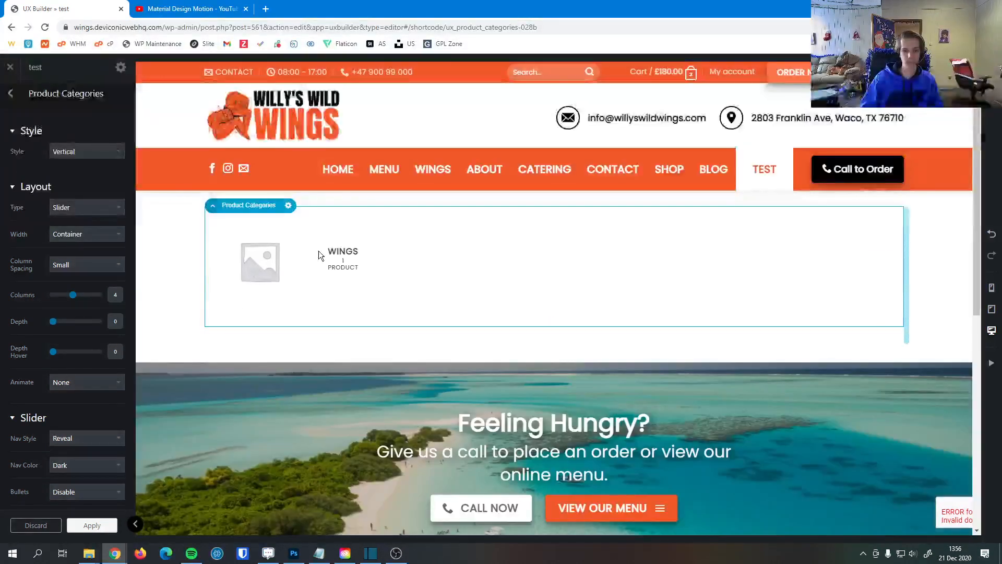
left_click(83, 151)
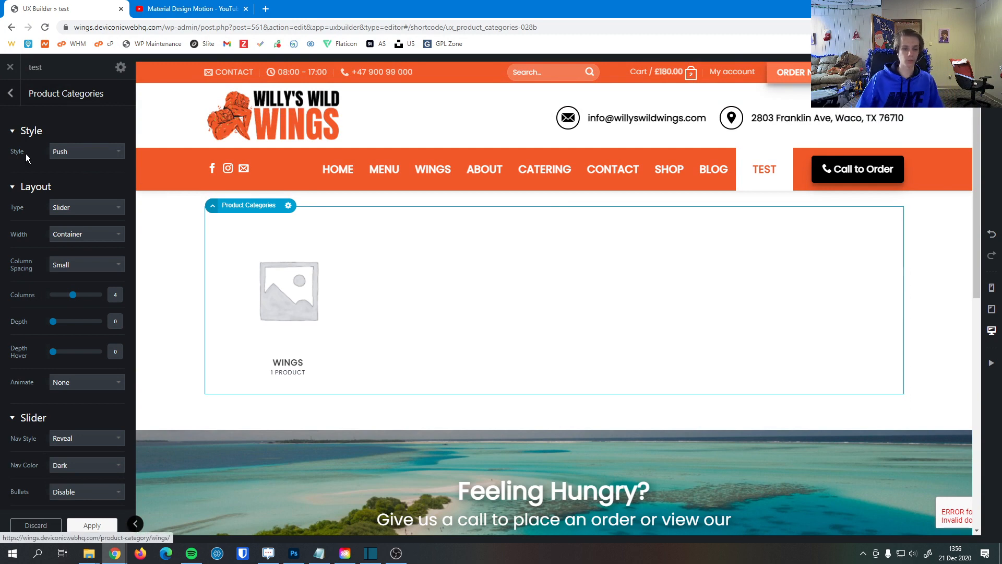
left_click(86, 151)
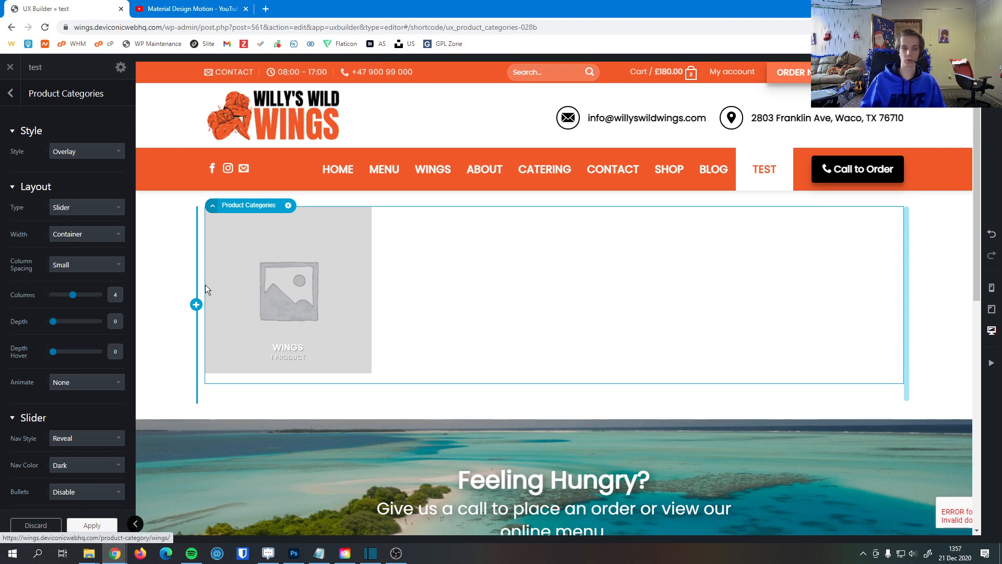
Preview the Full Slider layout, then switch the layout type to Row.
left_click(86, 207)
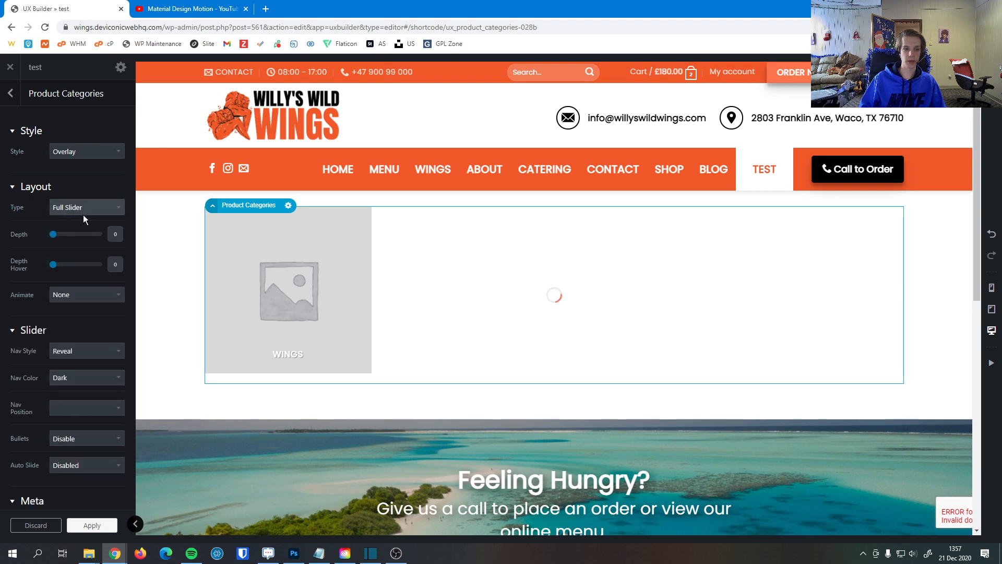
left_click(87, 407)
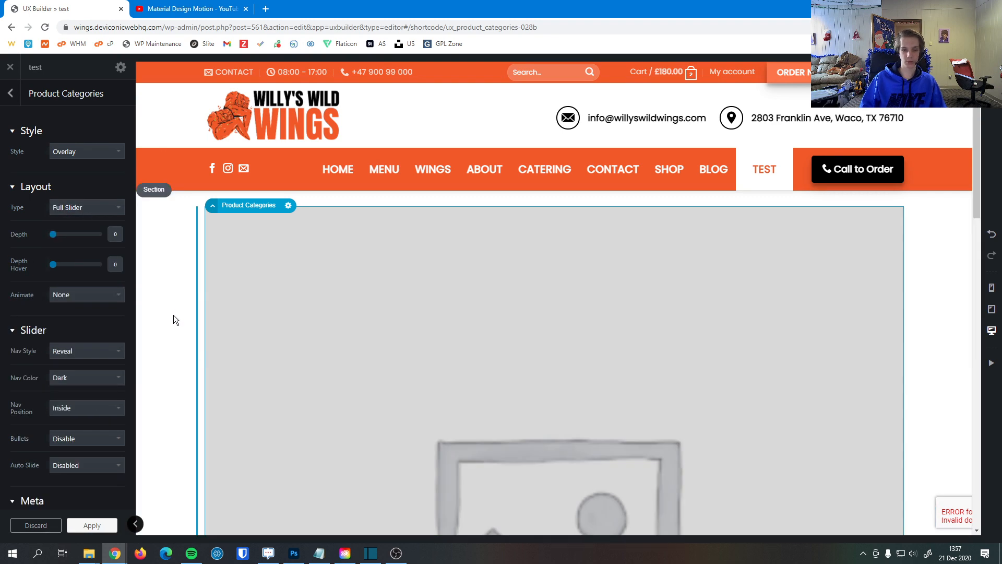
scroll("down", 3)
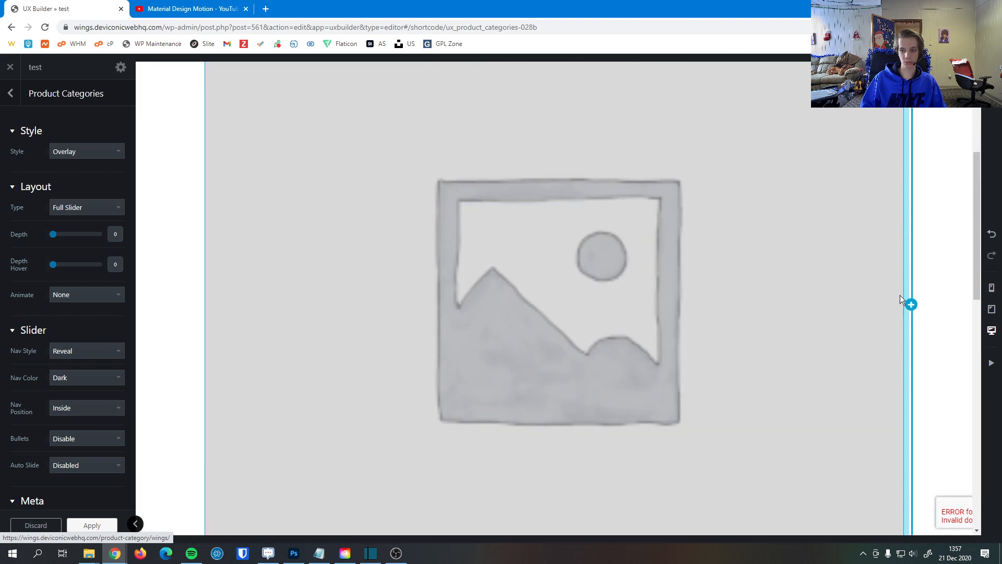
mouse_move(393, 350)
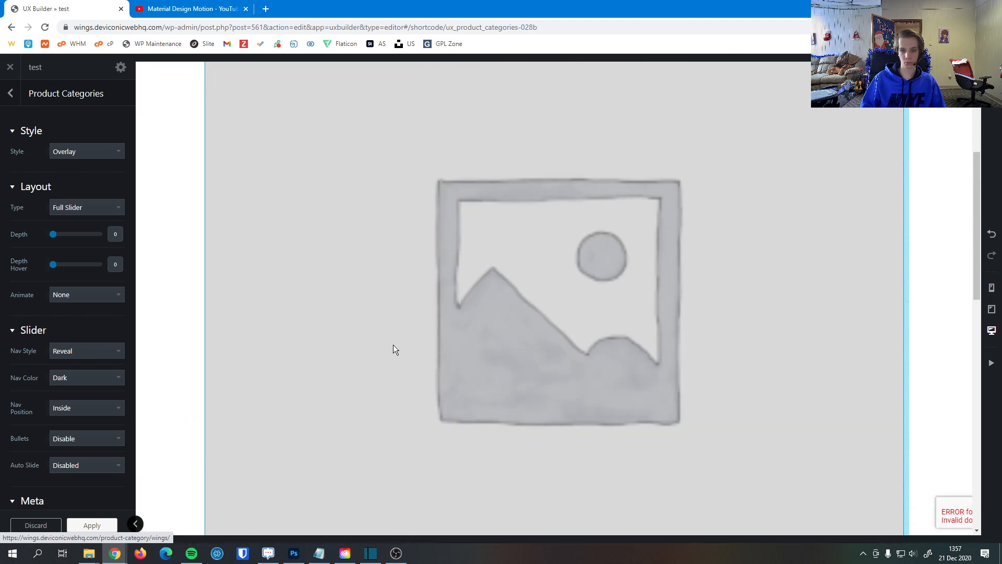
left_click(83, 207)
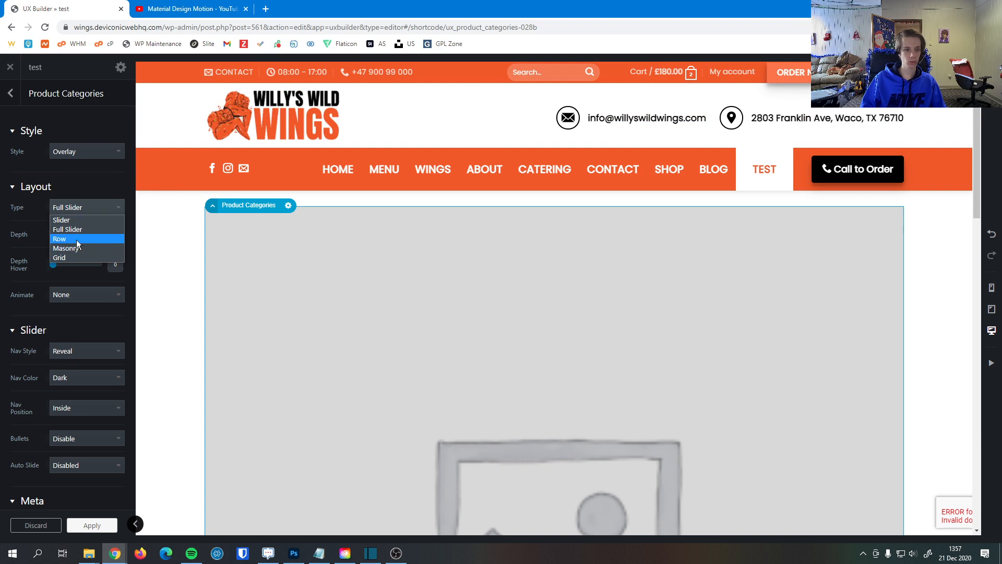
left_click(60, 239)
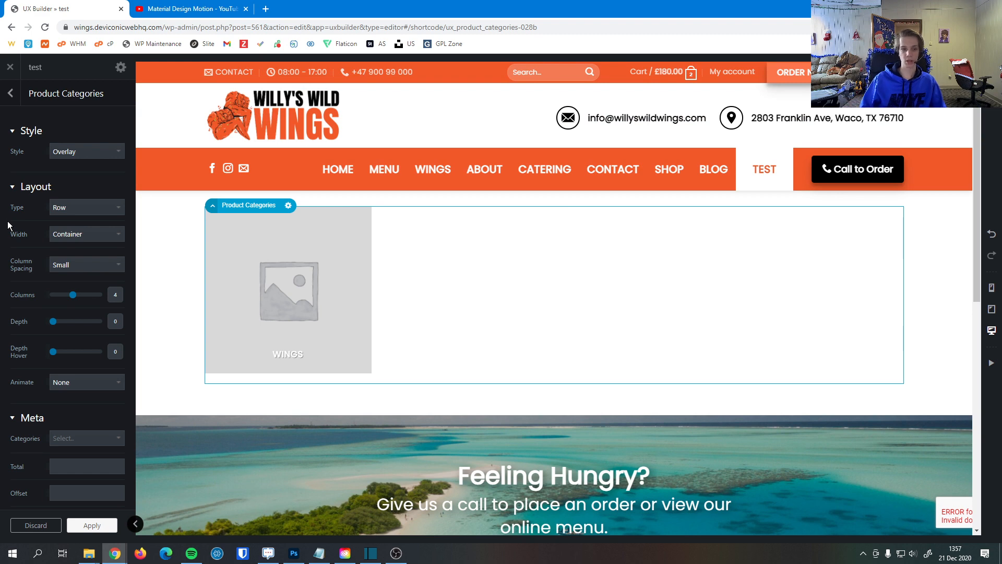
left_click_drag(72, 295, 87, 294)
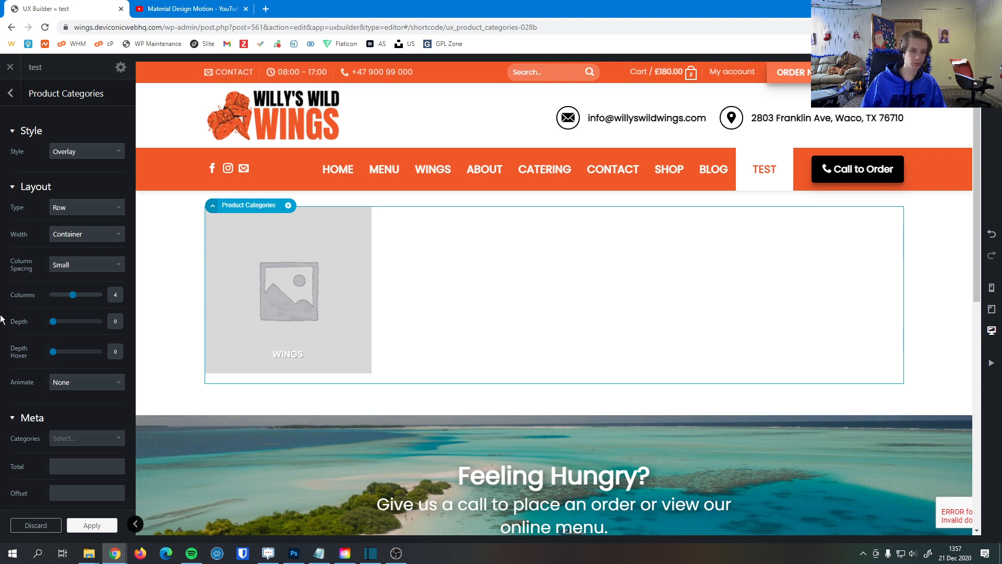
Keep the Container width and Small column spacing for the element.
left_click(86, 233)
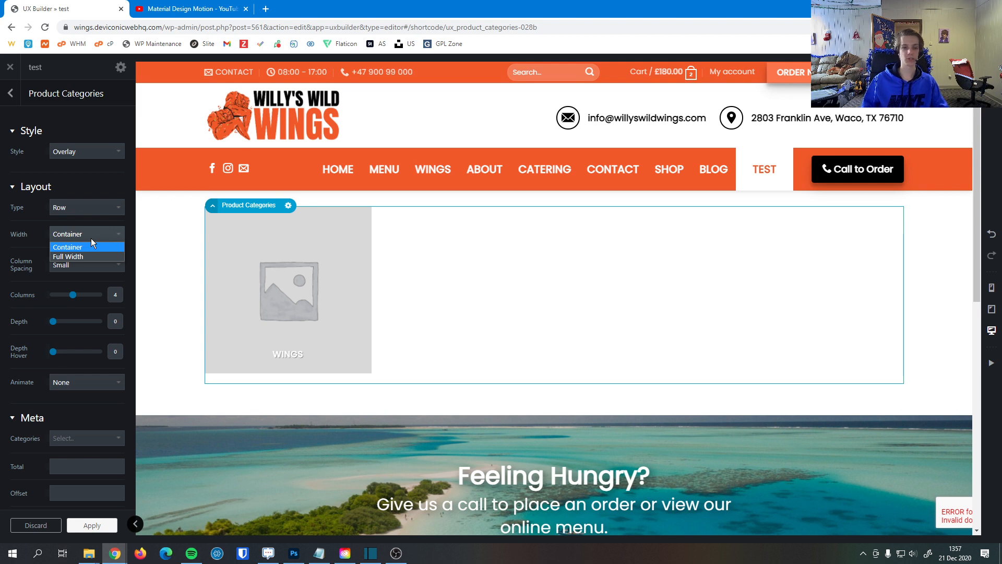
left_click(67, 246)
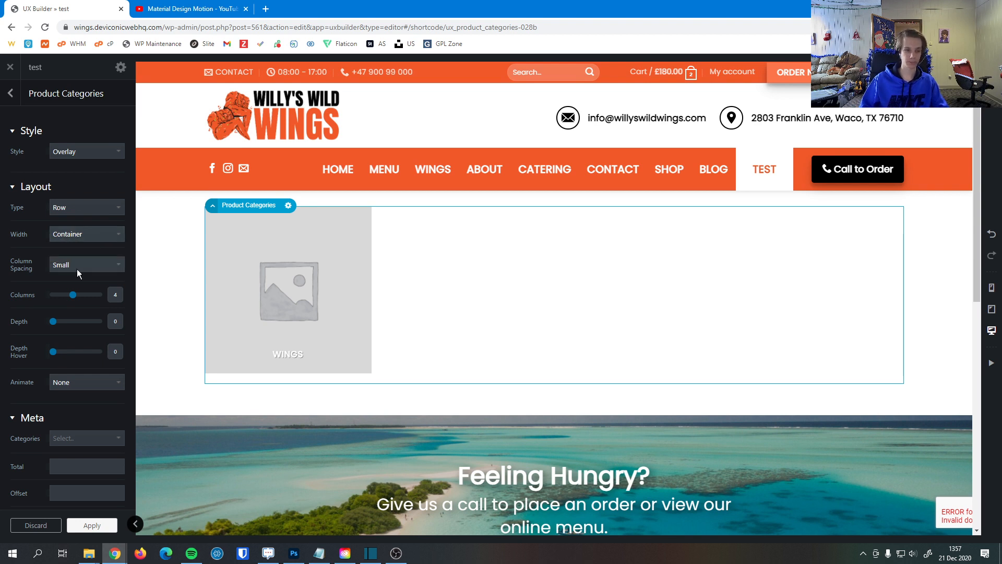
left_click(86, 264)
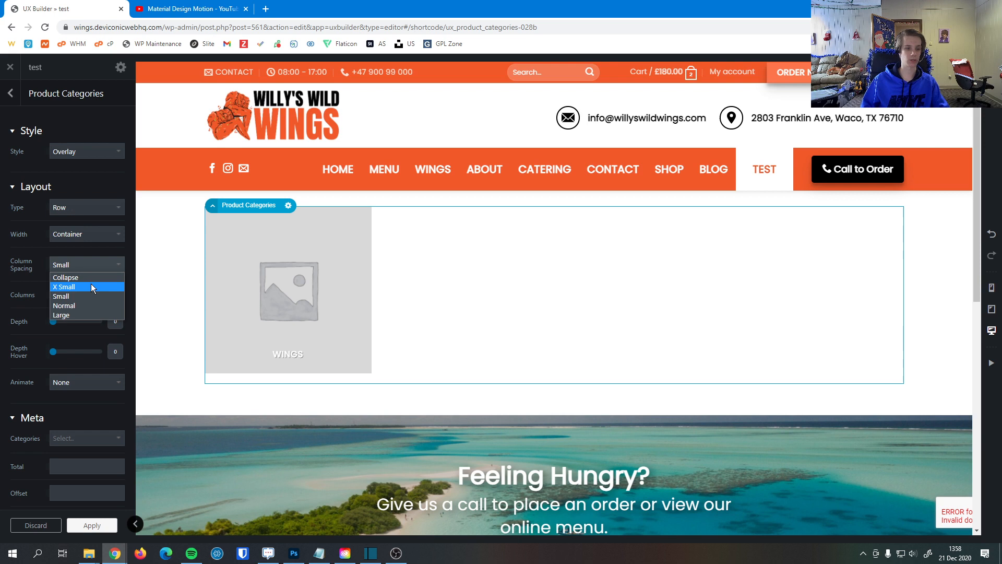
left_click(61, 295)
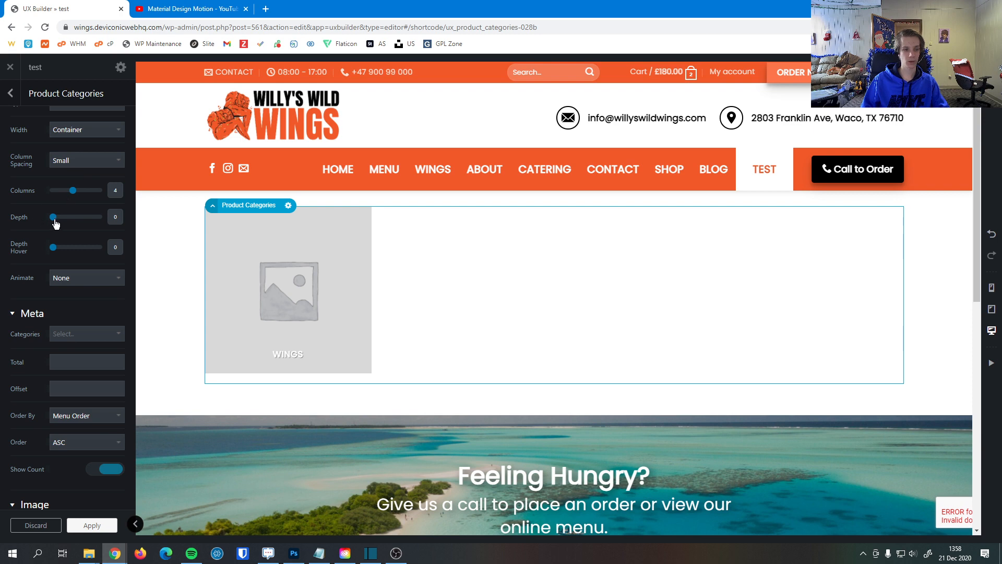
Set the tile's shadow Depth to 2 and Depth Hover to 4.
left_click_drag(53, 217, 72, 217)
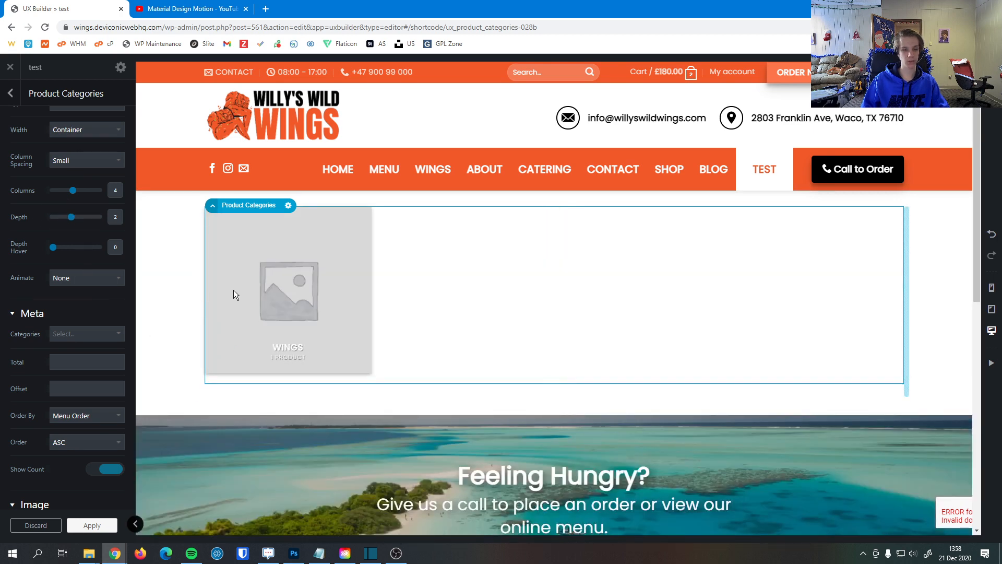
left_click_drag(53, 247, 76, 246)
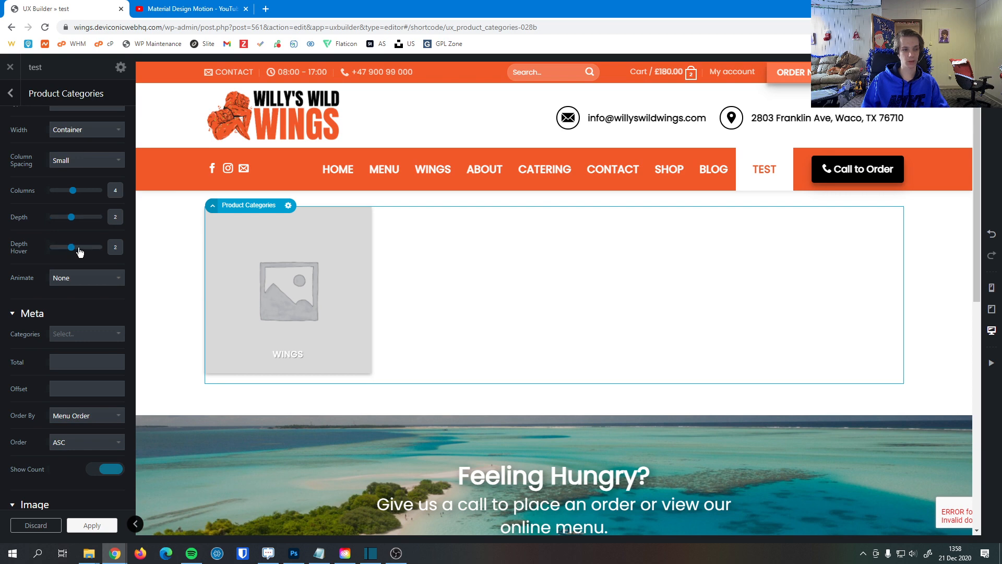
left_click_drag(61, 247, 89, 247)
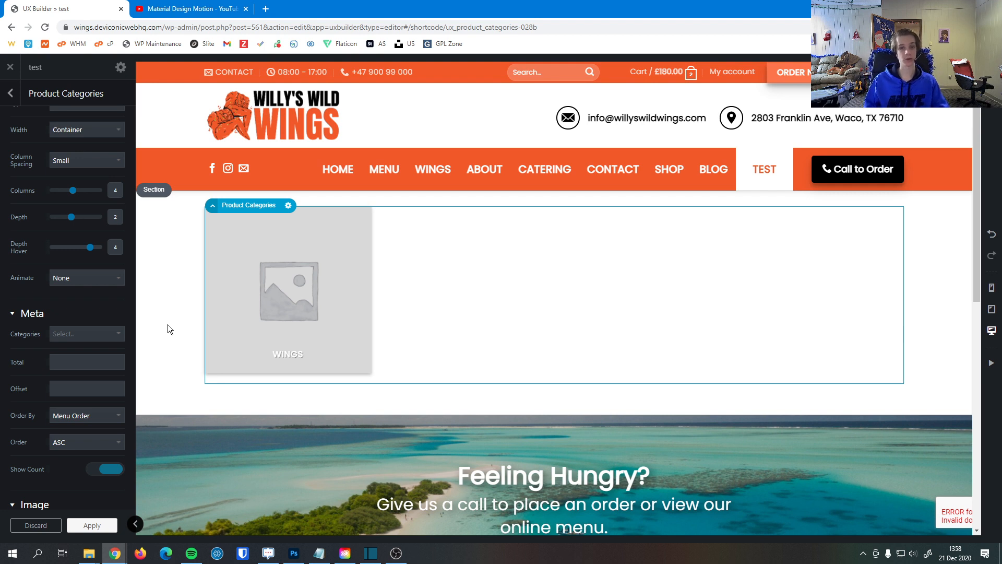
mouse_move(3, 382)
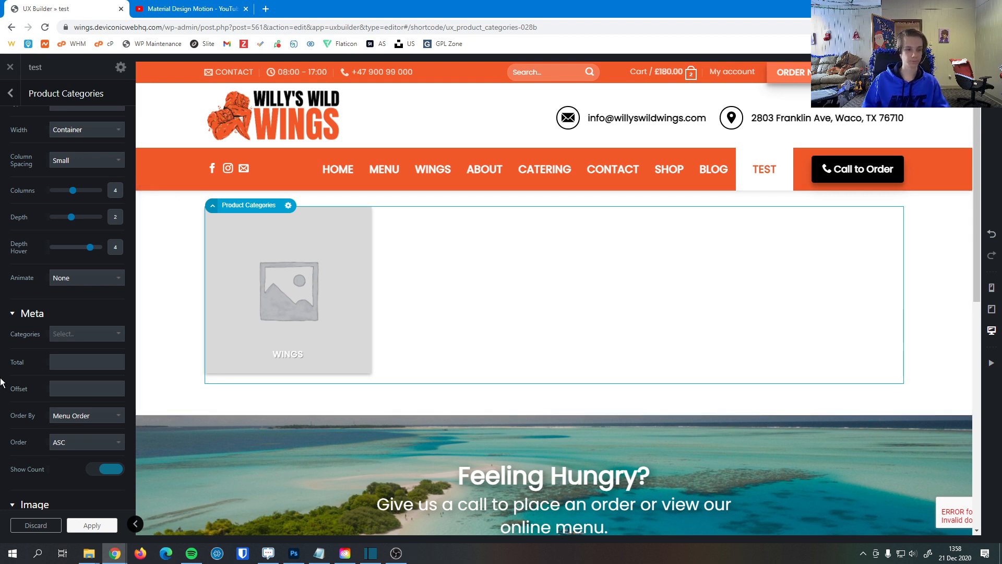
Set the Product Categories Animate option to Fade In Up.
left_click(86, 174)
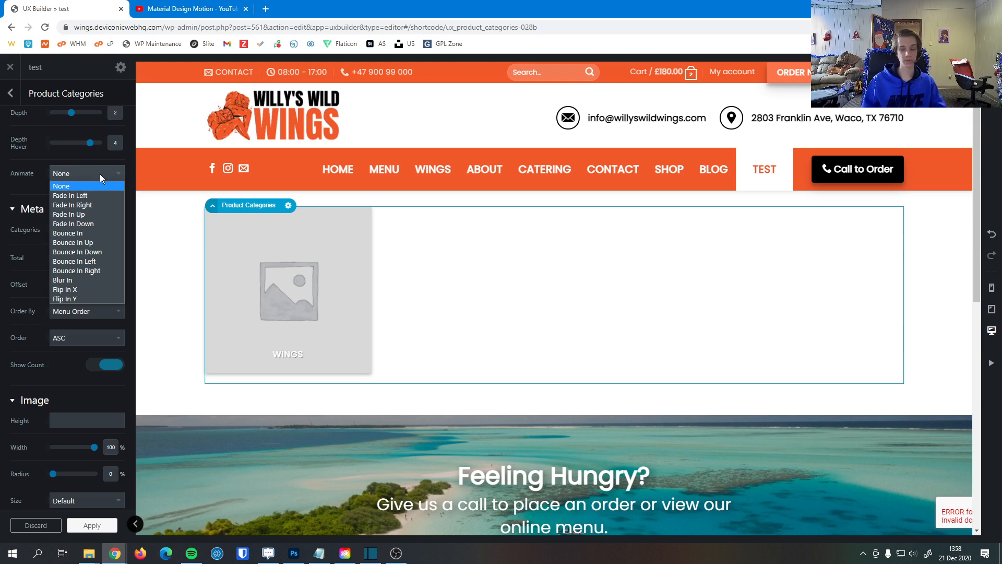
mouse_move(96, 224)
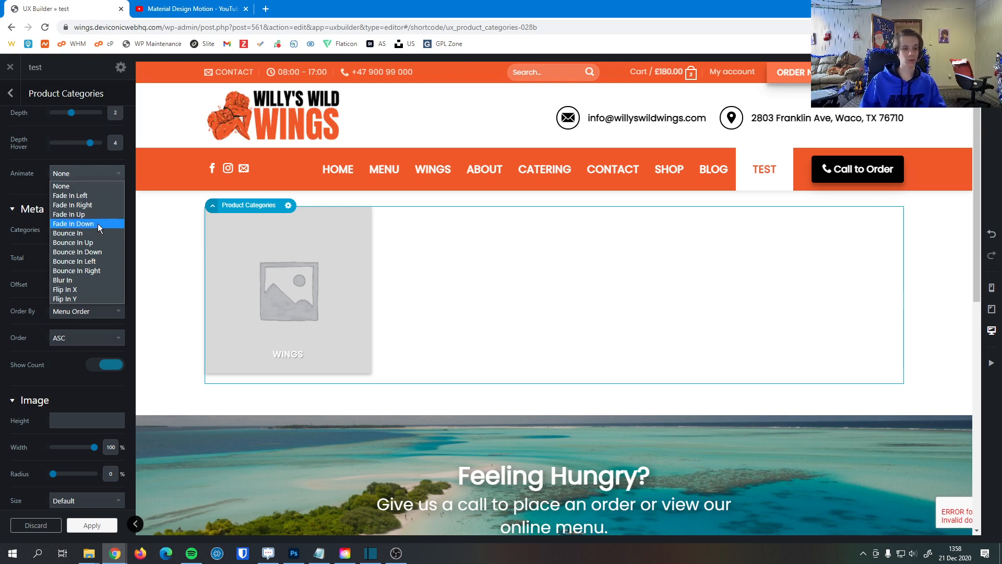
left_click(86, 214)
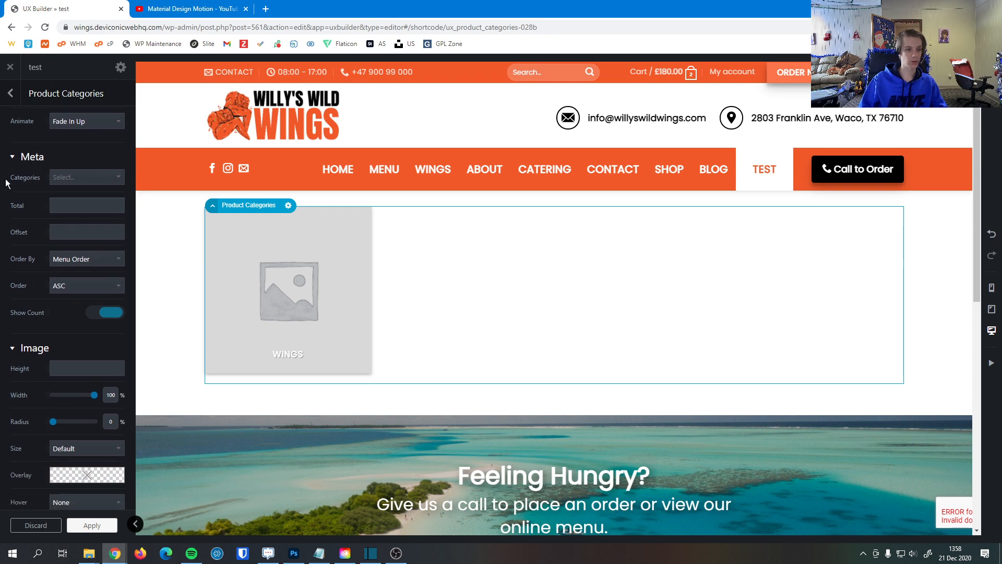
Select only Wings in Categories, order by Name, and switch off Show Count.
left_click(86, 177)
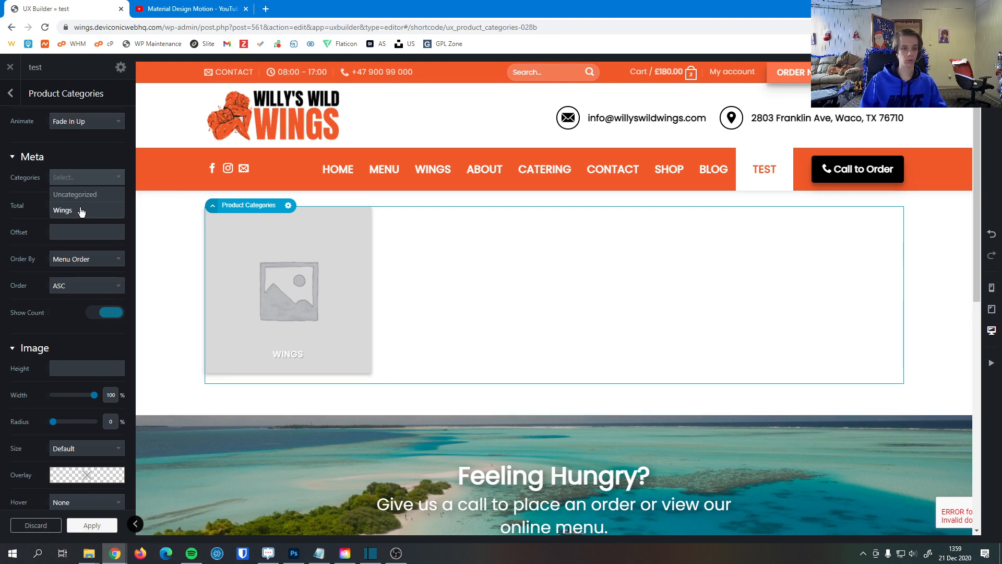
left_click(62, 210)
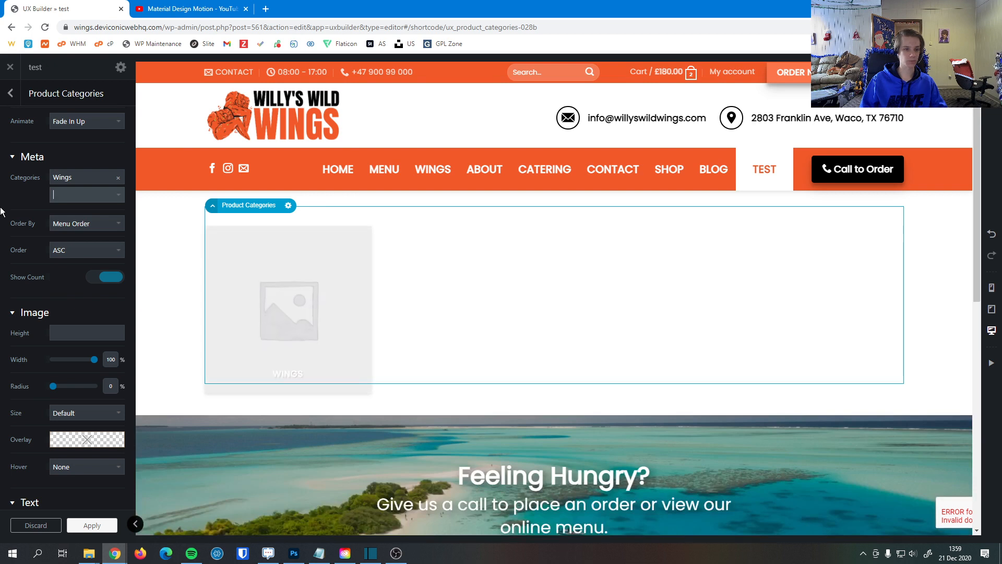
left_click(87, 223)
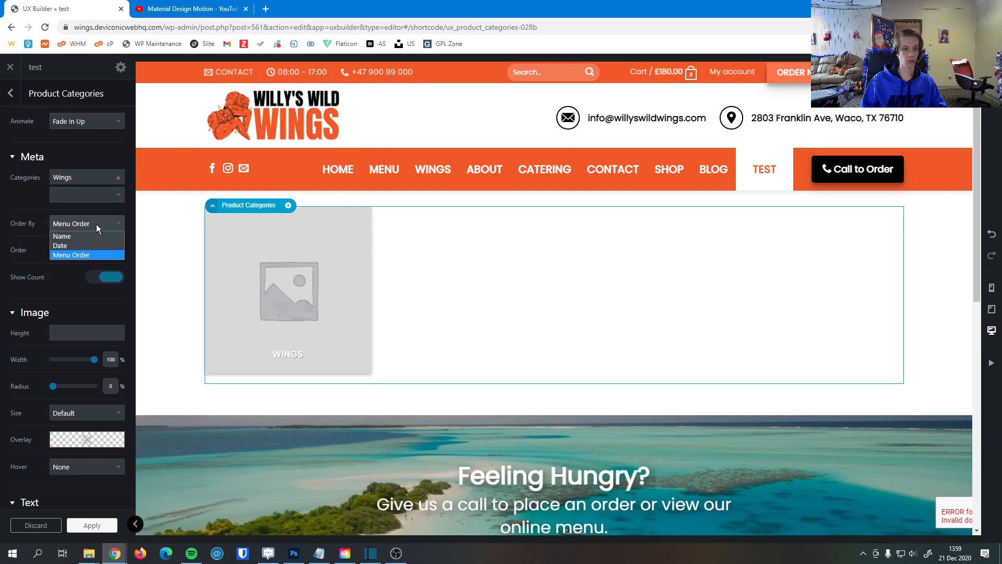
mouse_move(86, 245)
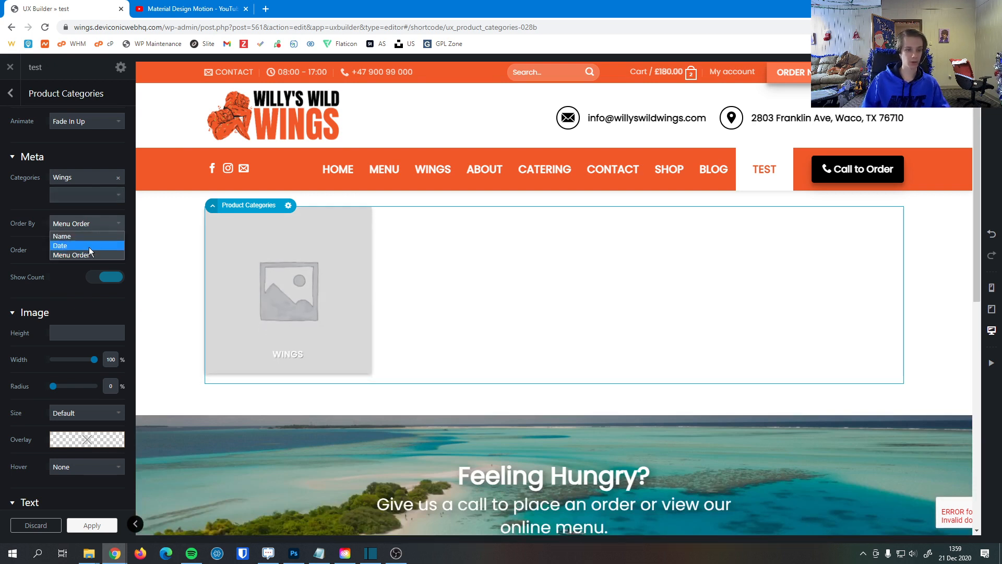
mouse_move(62, 235)
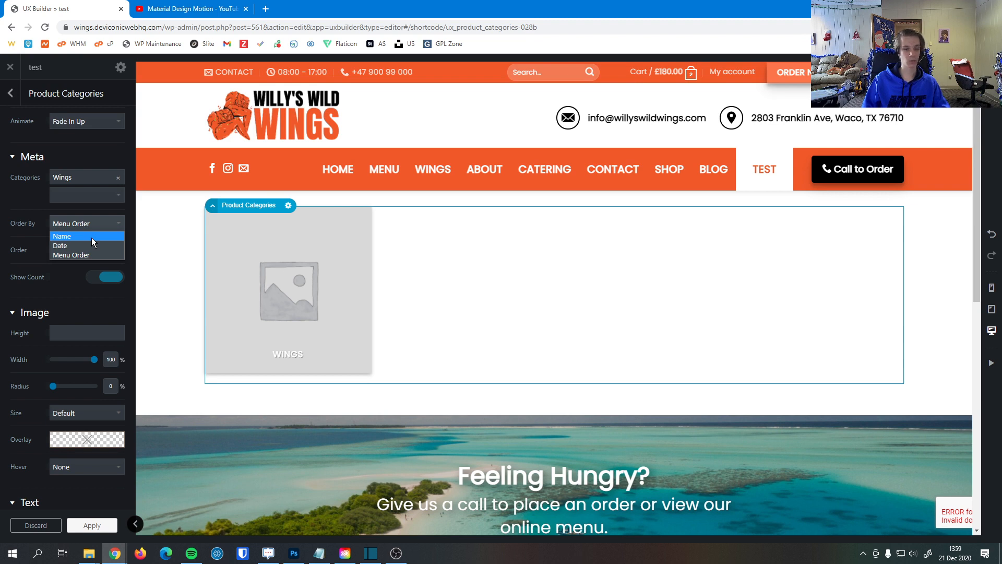
mouse_move(91, 247)
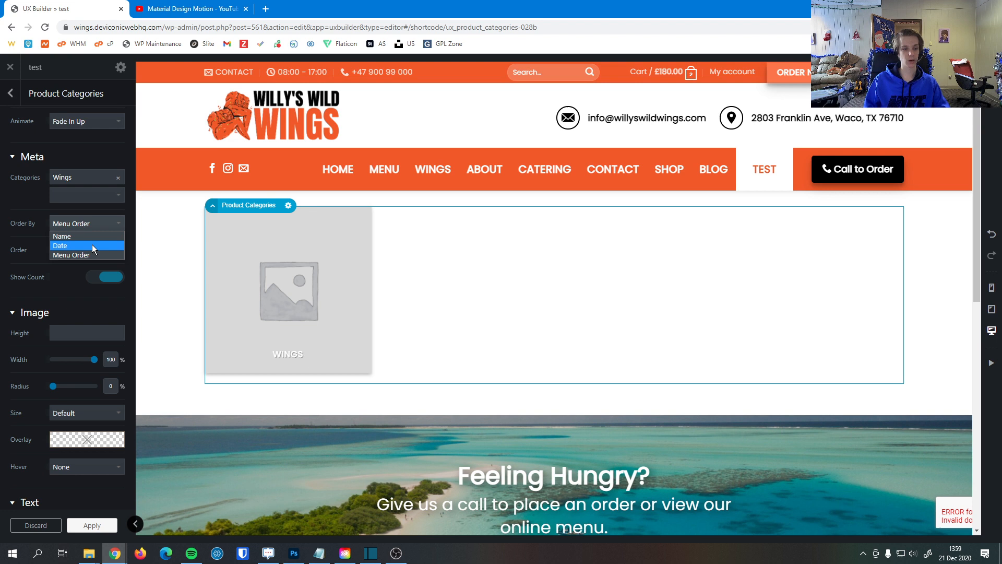
mouse_move(103, 255)
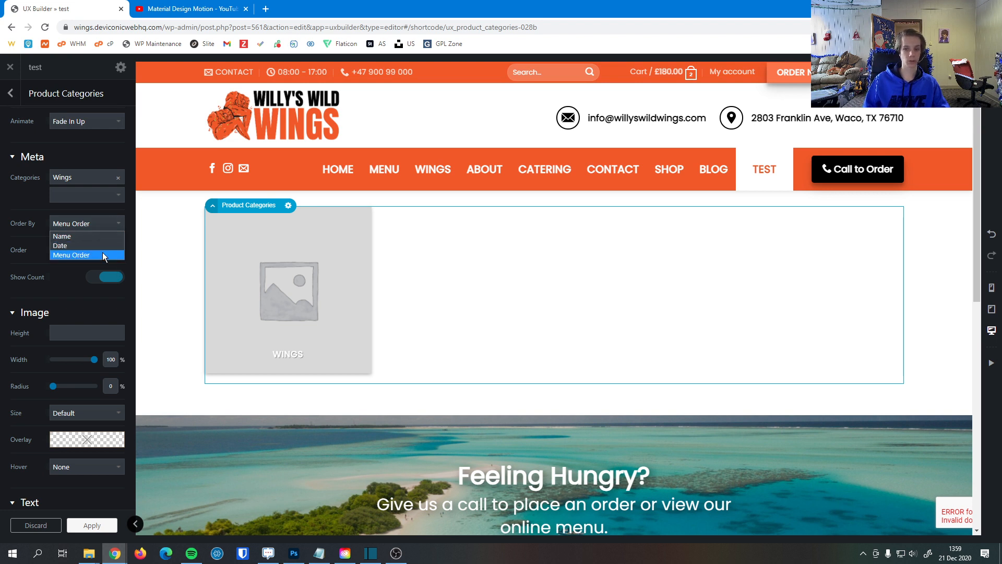
mouse_move(90, 245)
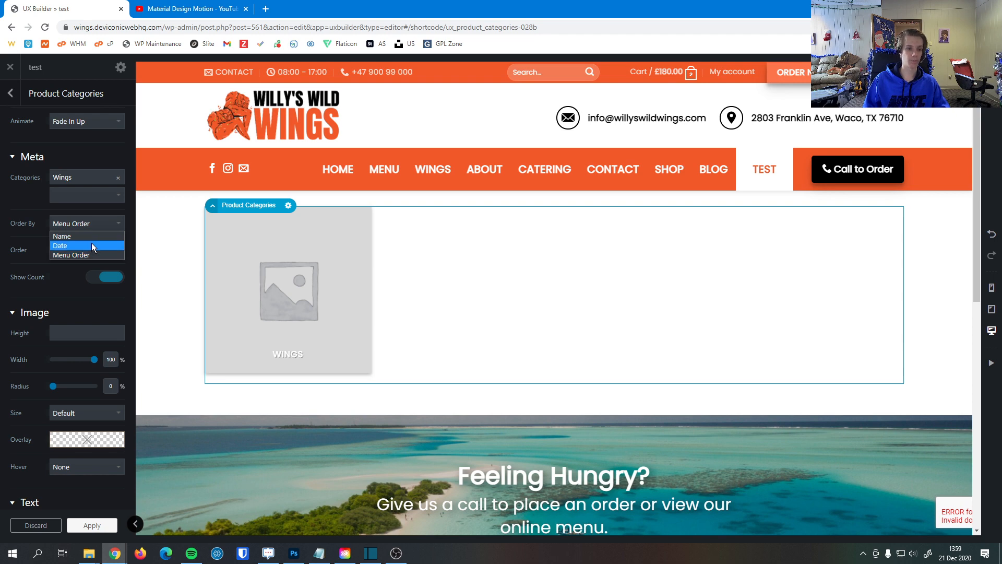
left_click(62, 236)
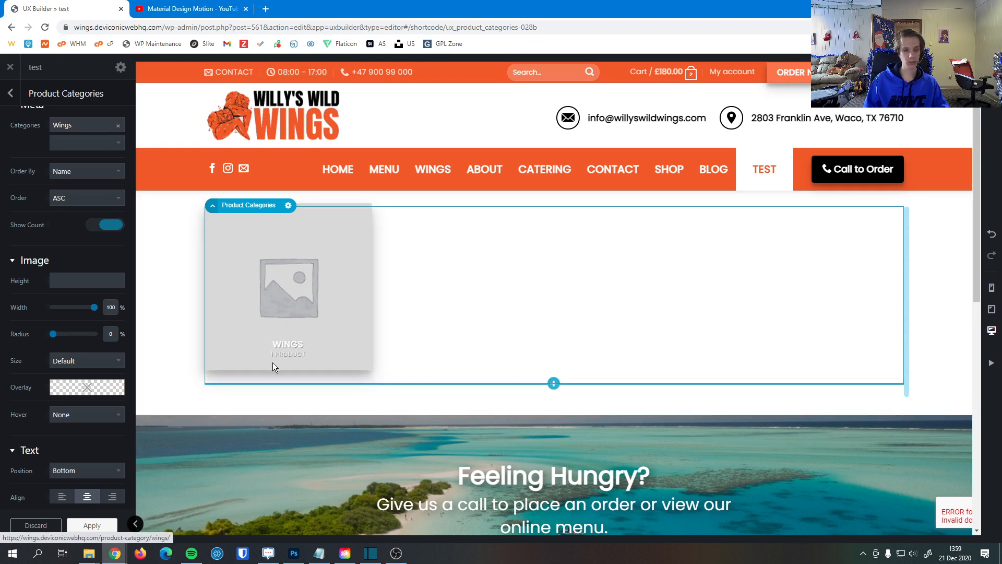
left_click(104, 225)
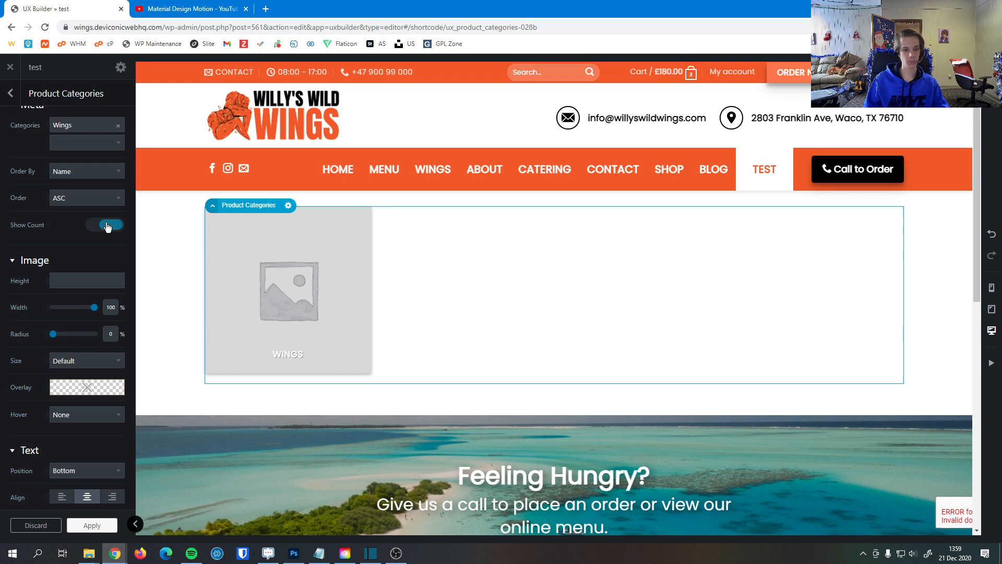
left_click(103, 224)
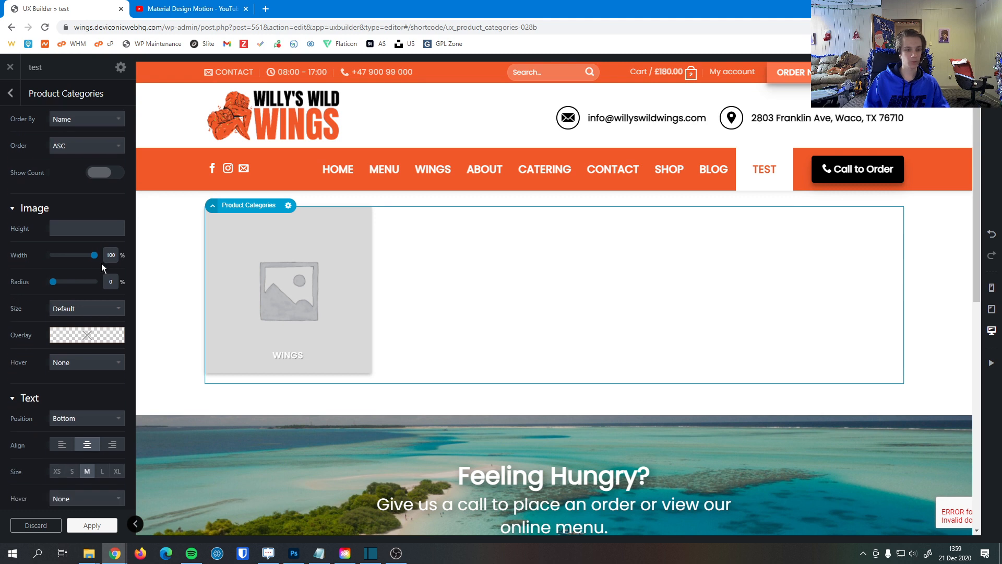
left_click_drag(94, 254, 82, 254)
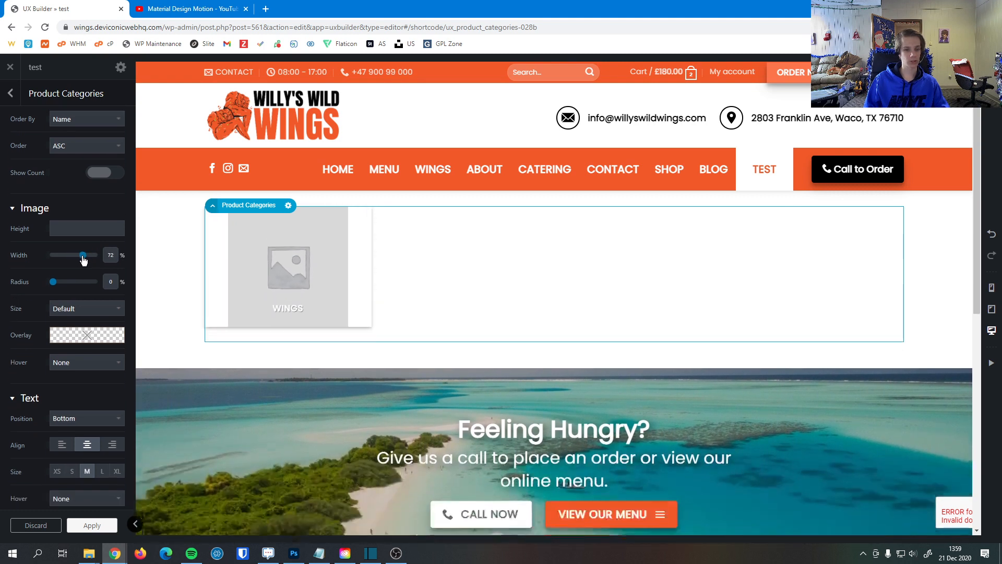
left_click_drag(83, 254, 79, 254)
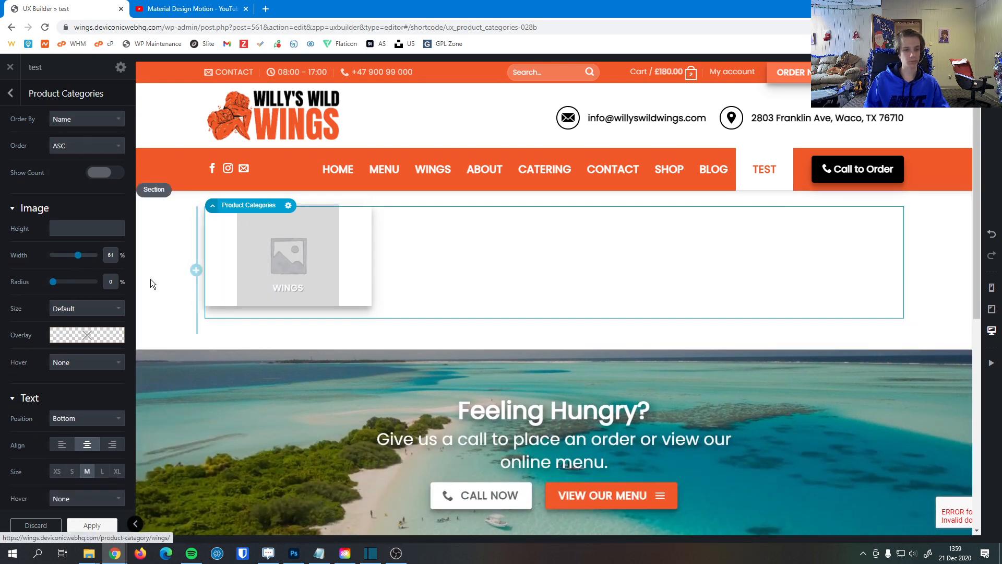
left_click_drag(79, 254, 95, 254)
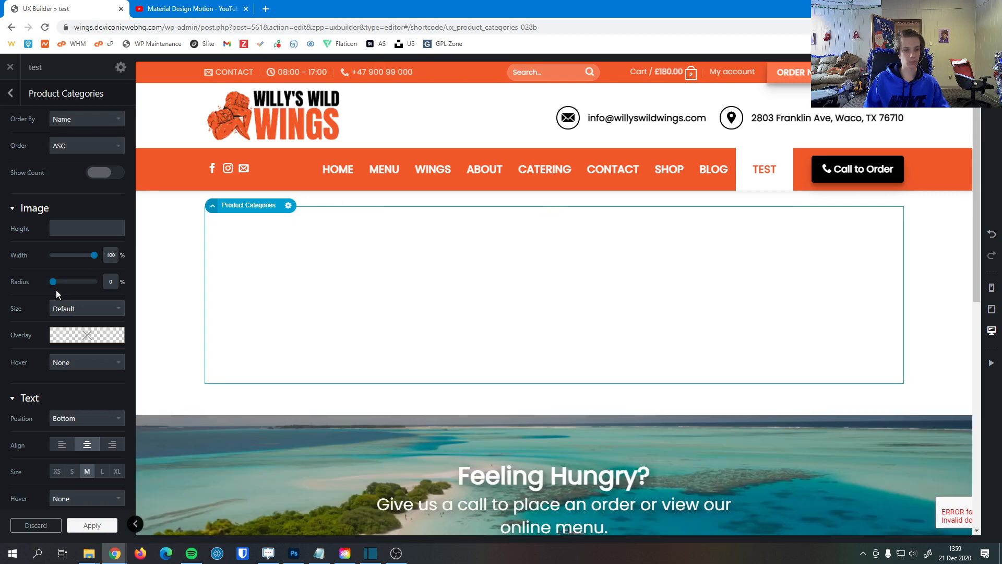
left_click_drag(52, 282, 56, 282)
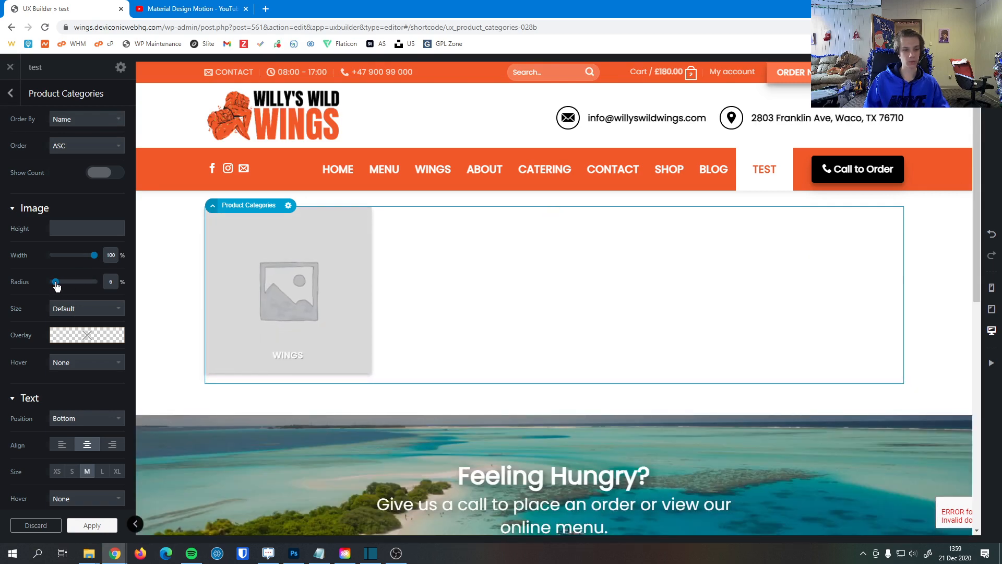
left_click_drag(54, 281, 58, 281)
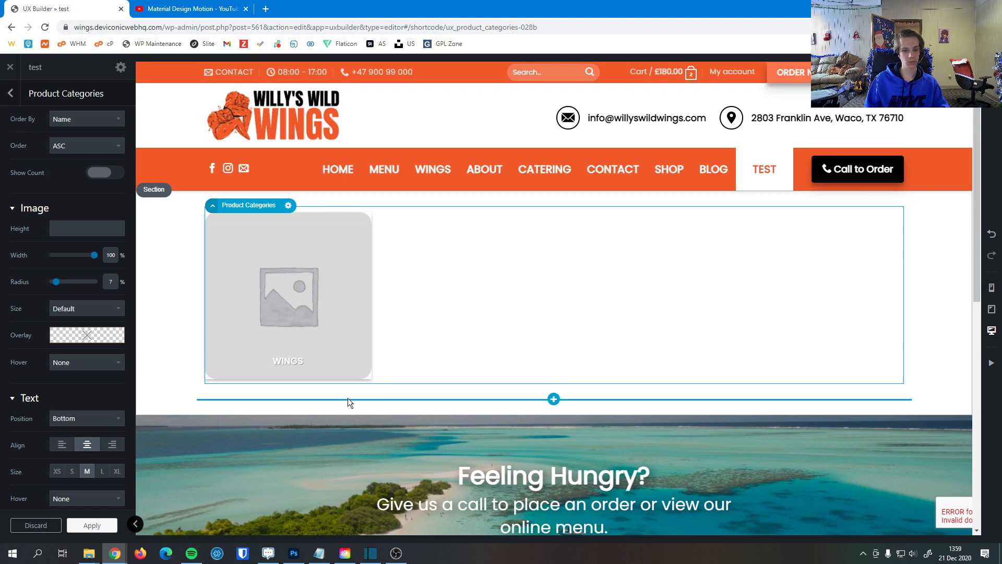
left_click_drag(56, 282, 95, 281)
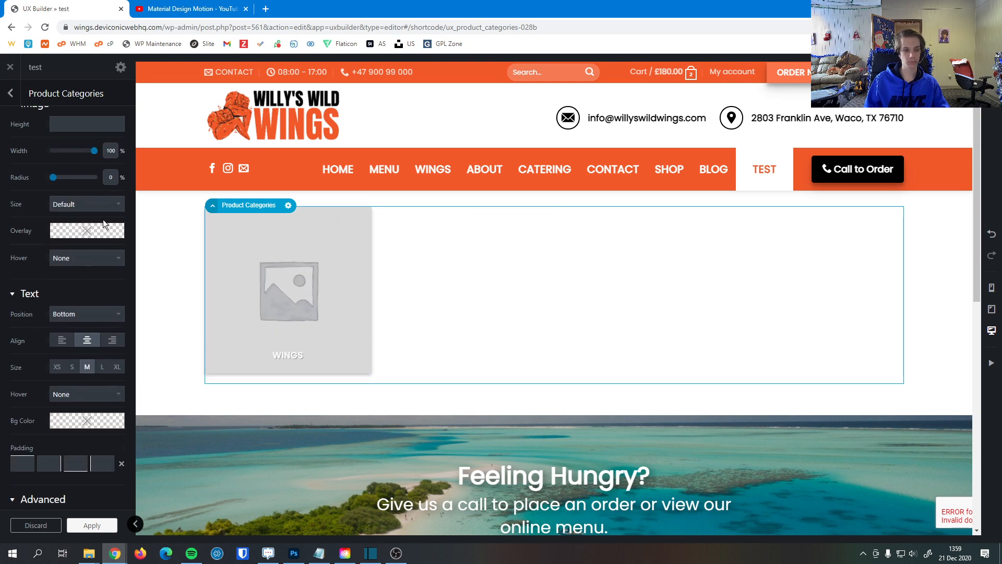
Choose Medium in the tile's Image Size dropdown.
left_click(86, 204)
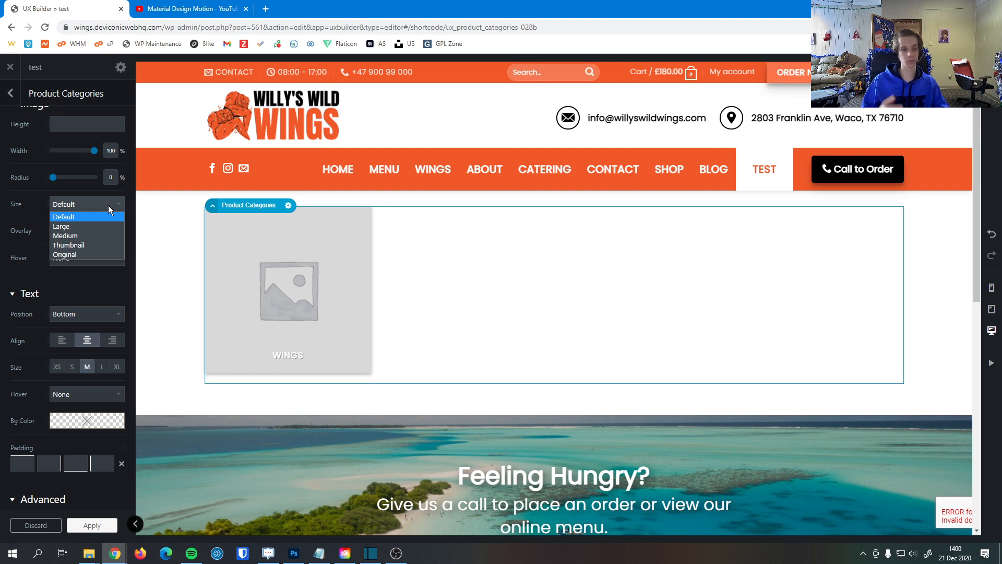
mouse_move(69, 245)
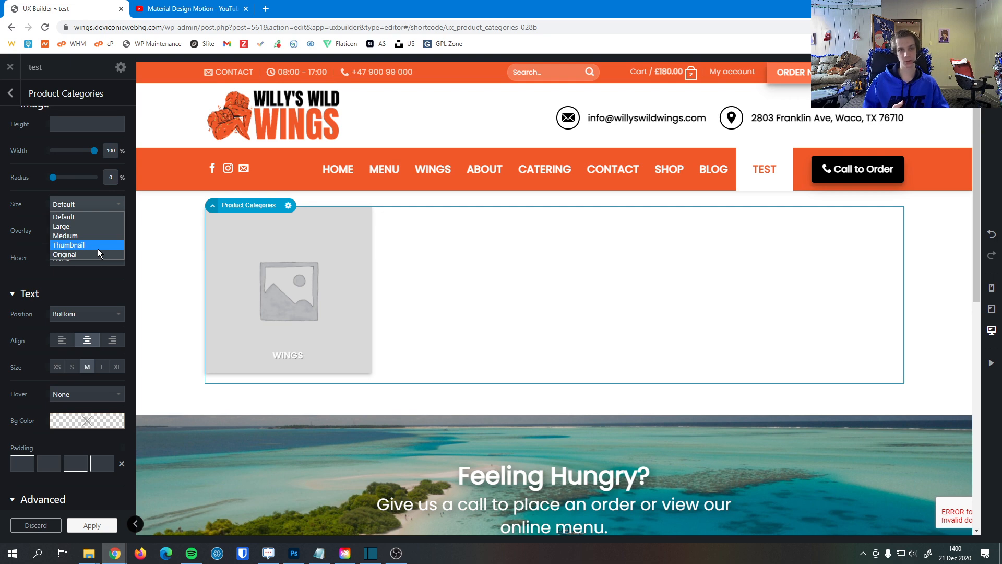
mouse_move(86, 235)
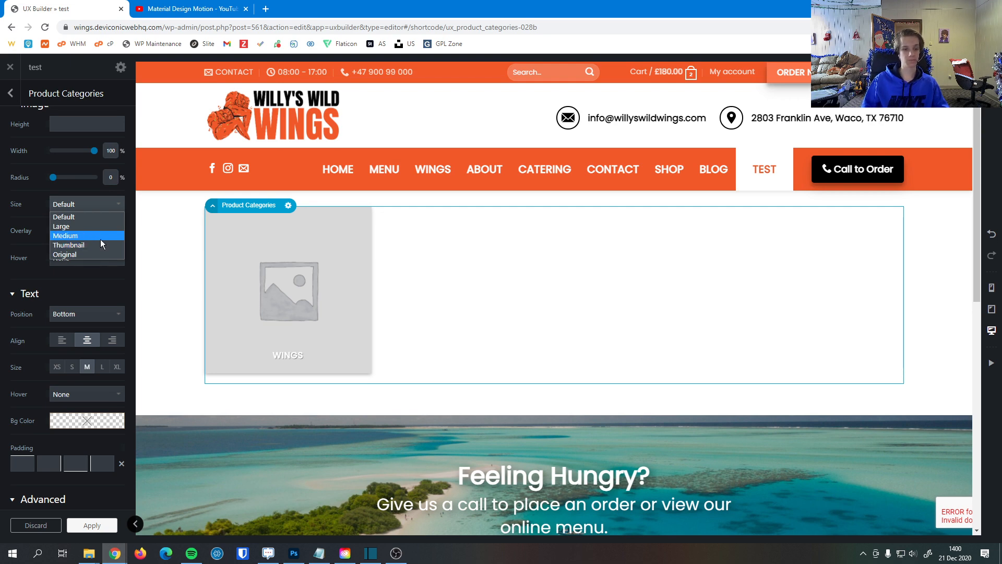
left_click(65, 236)
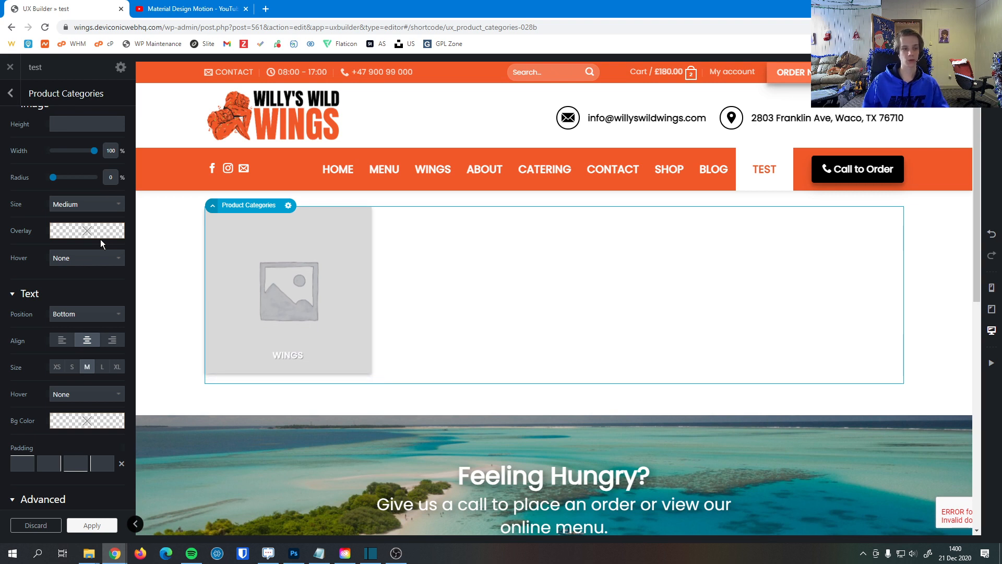
mouse_move(1, 229)
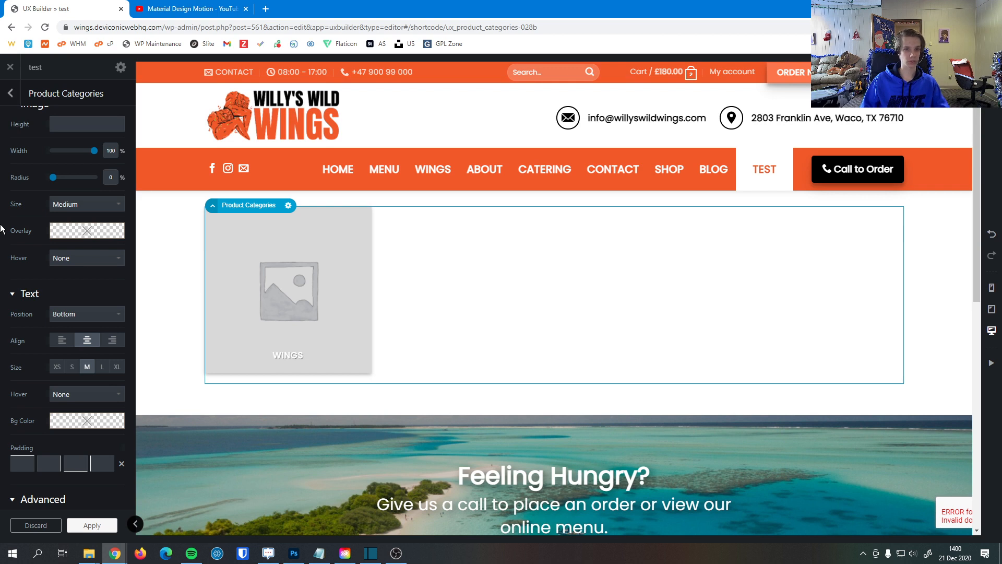
Give the image a dark red overlay at about 0.54 alpha and a Blur hover.
left_click(86, 230)
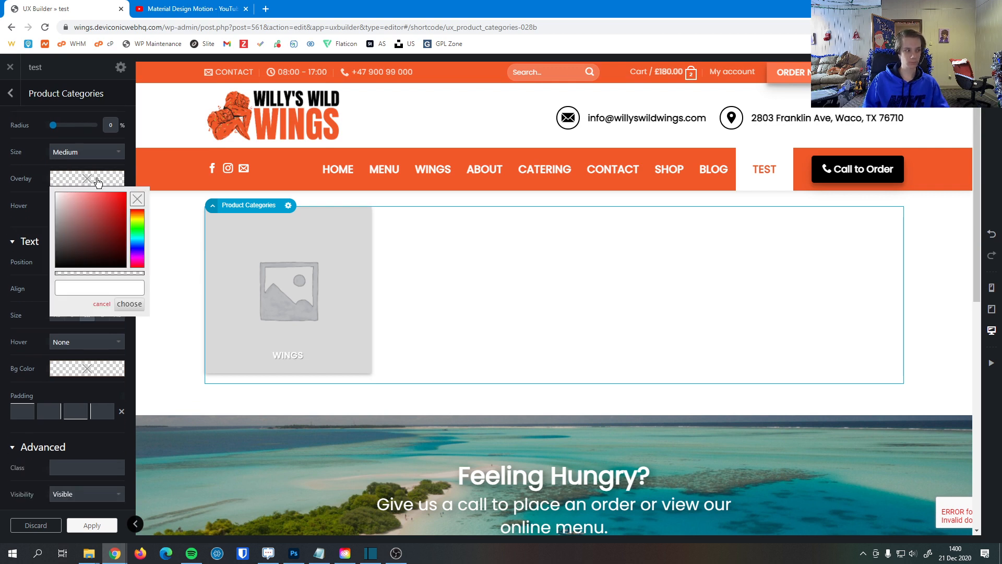
left_click(105, 213)
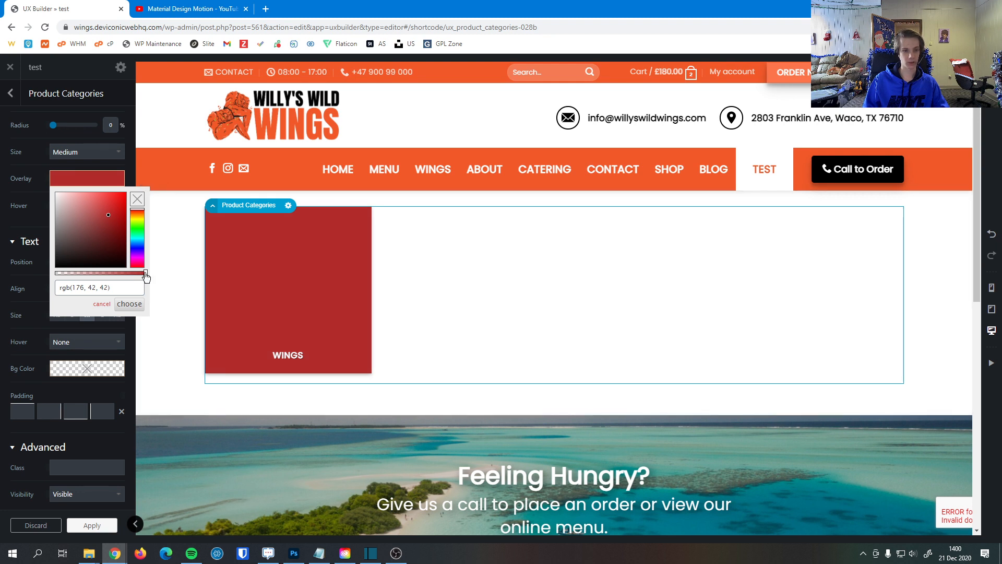
left_click_drag(140, 273, 112, 273)
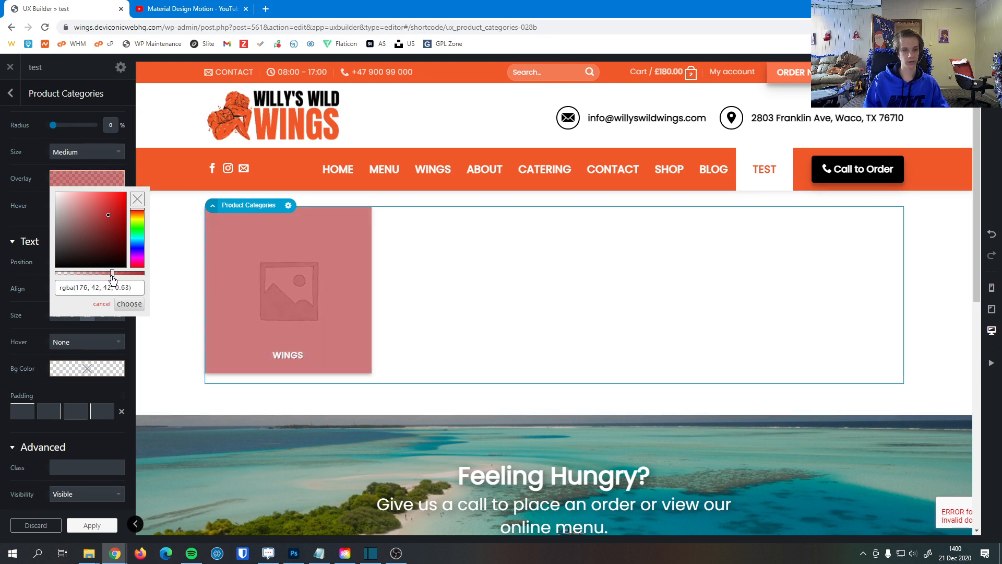
left_click_drag(94, 273, 105, 273)
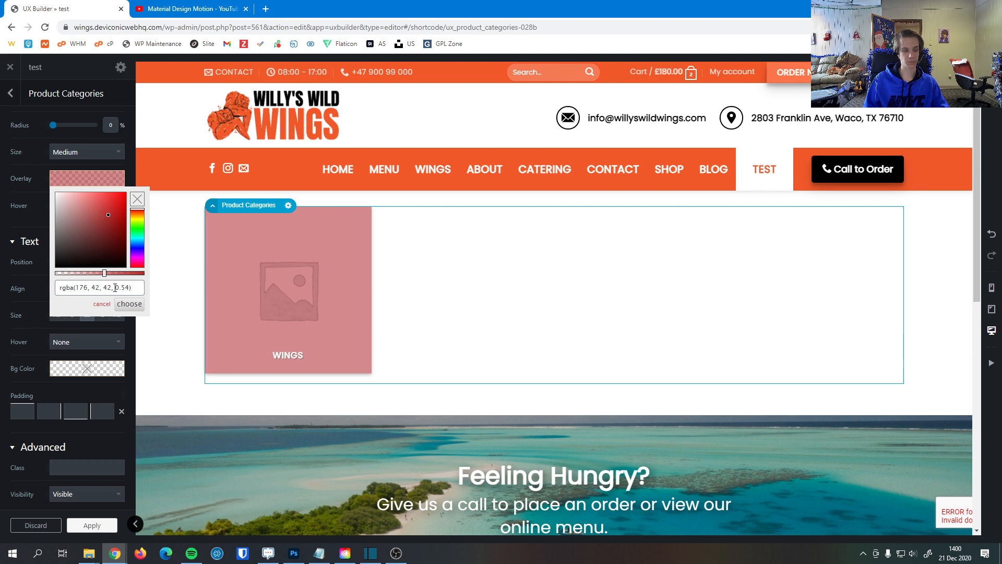
left_click(86, 205)
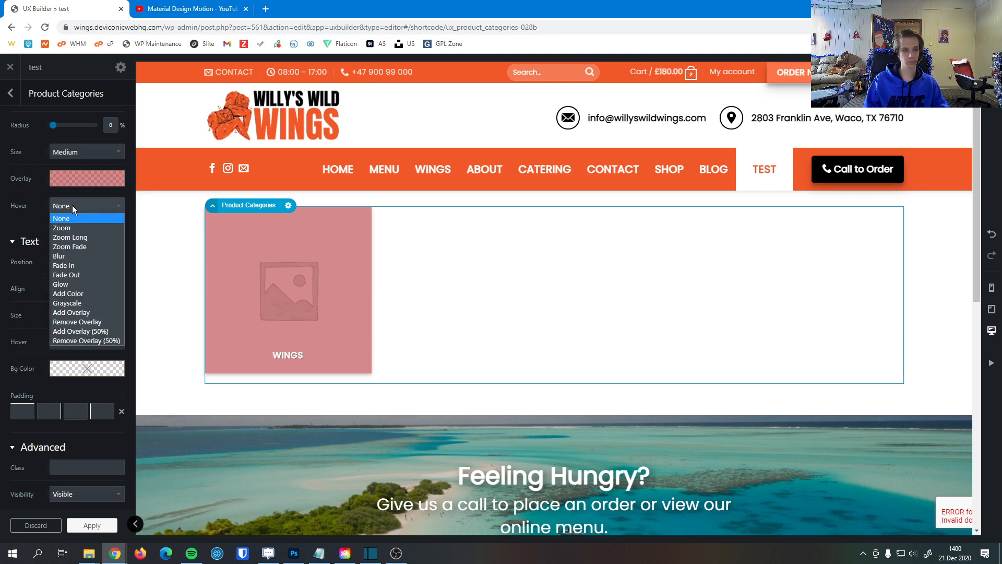
left_click(58, 256)
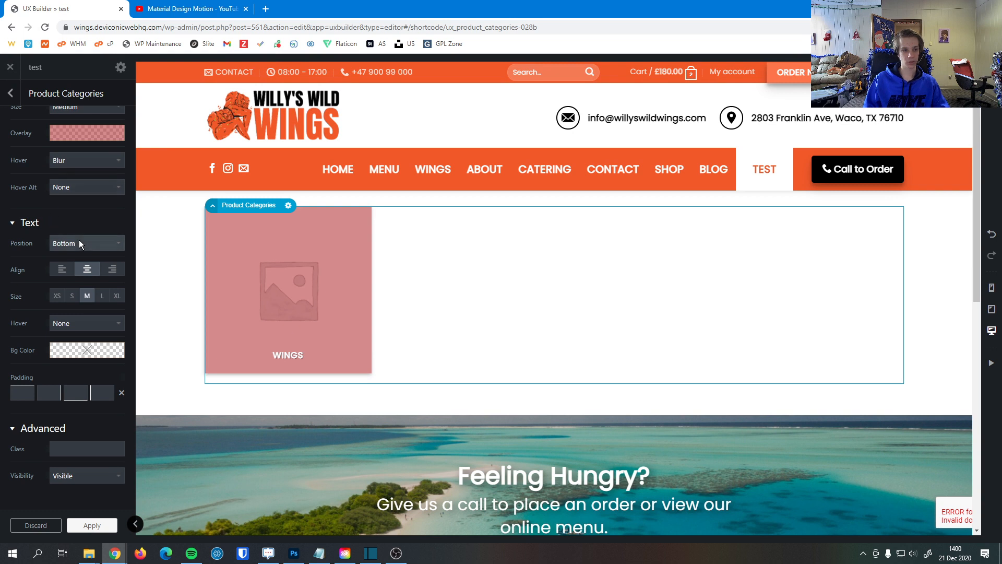
Try label positions and alignments, ending on Middle, centered, with XL text size.
left_click(86, 243)
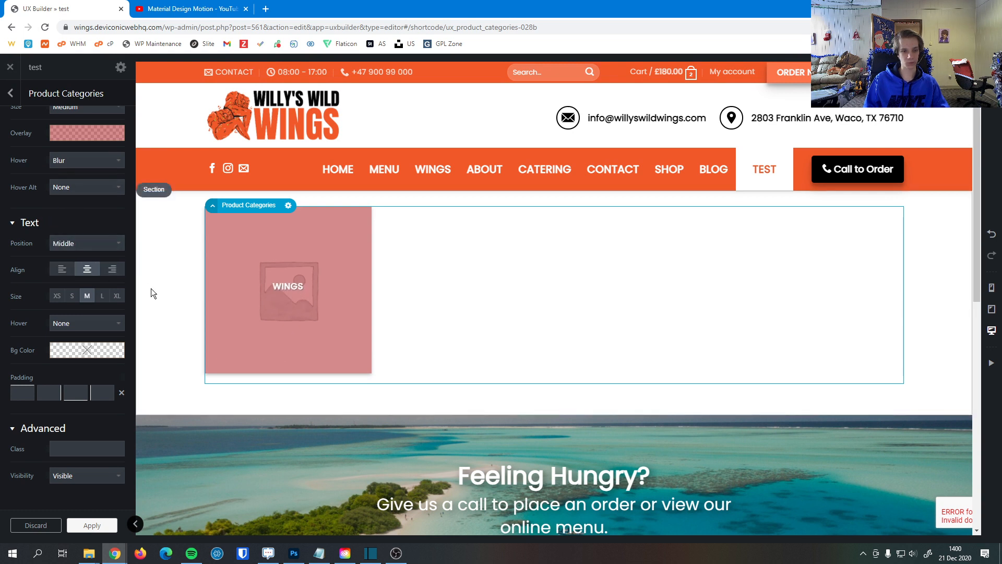
left_click(86, 243)
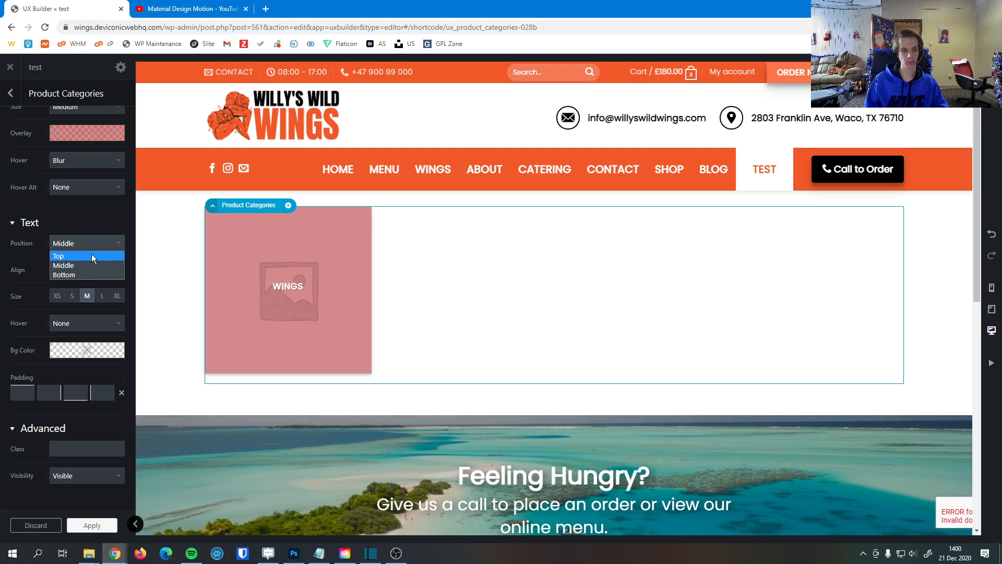
left_click(58, 256)
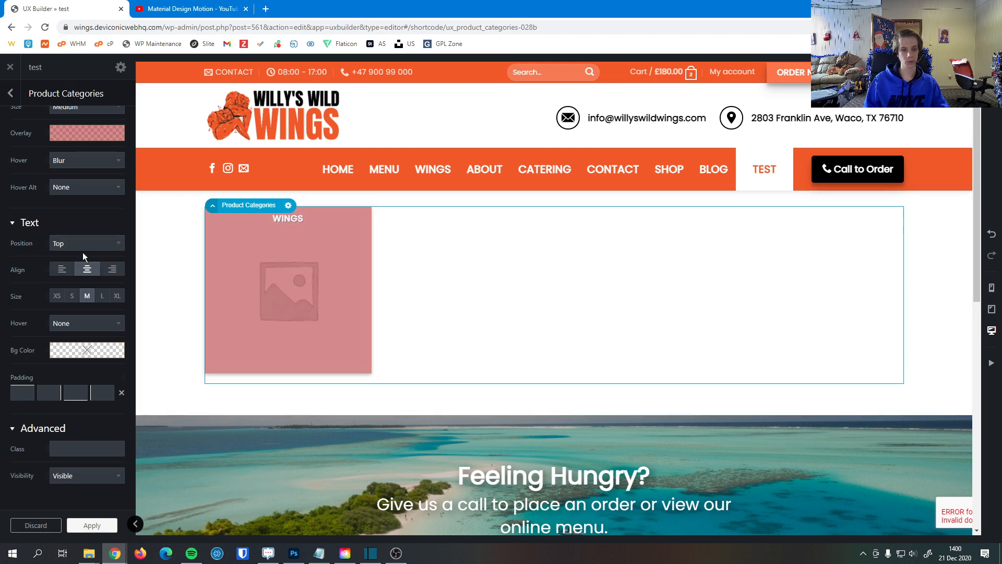
left_click(86, 243)
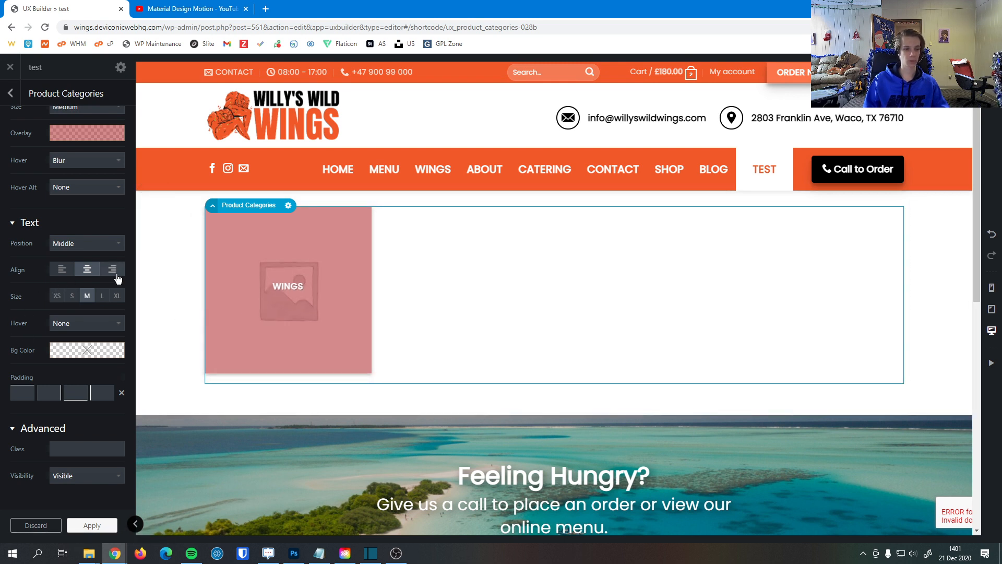
left_click(61, 268)
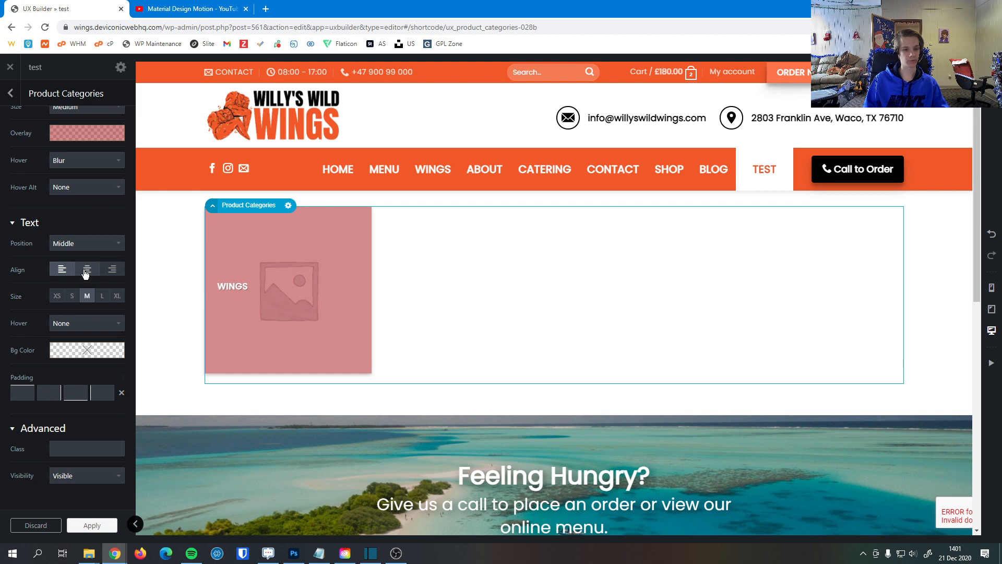
left_click(86, 268)
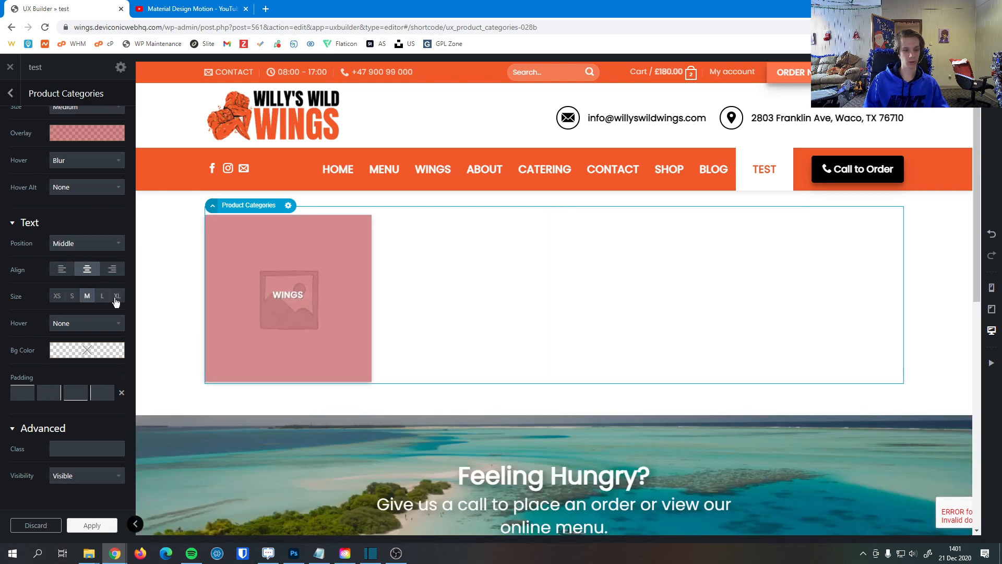
left_click(117, 296)
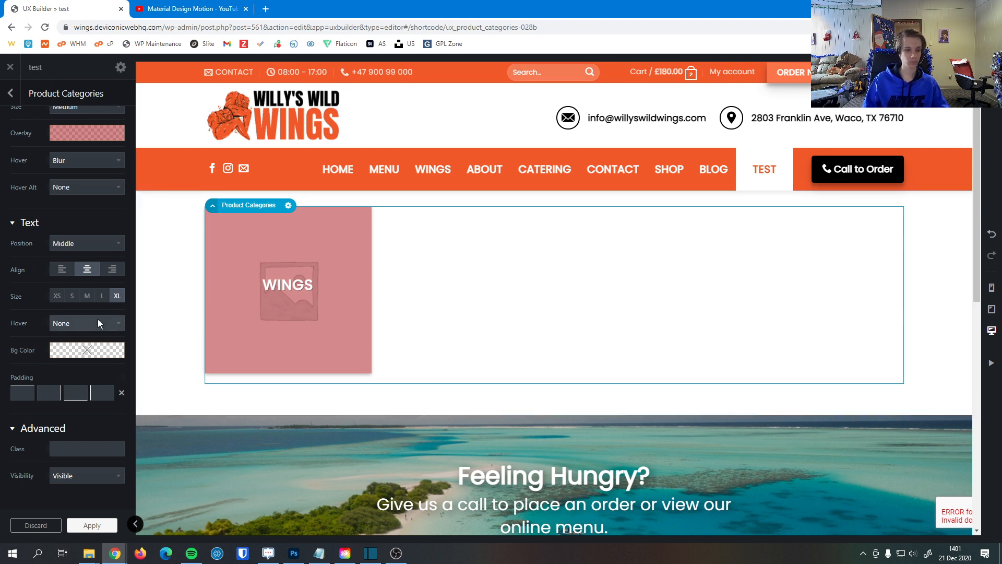
left_click(86, 323)
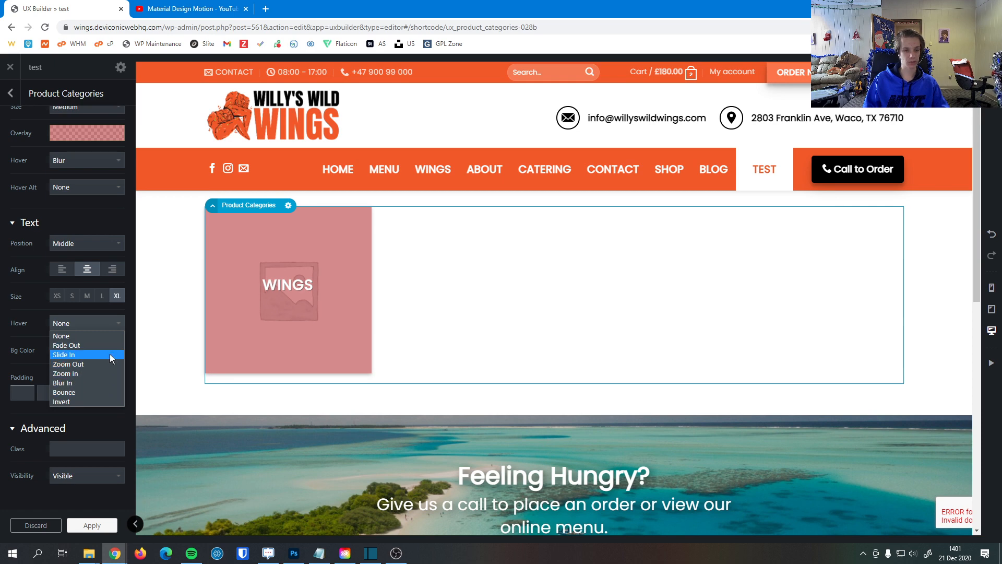
left_click(64, 353)
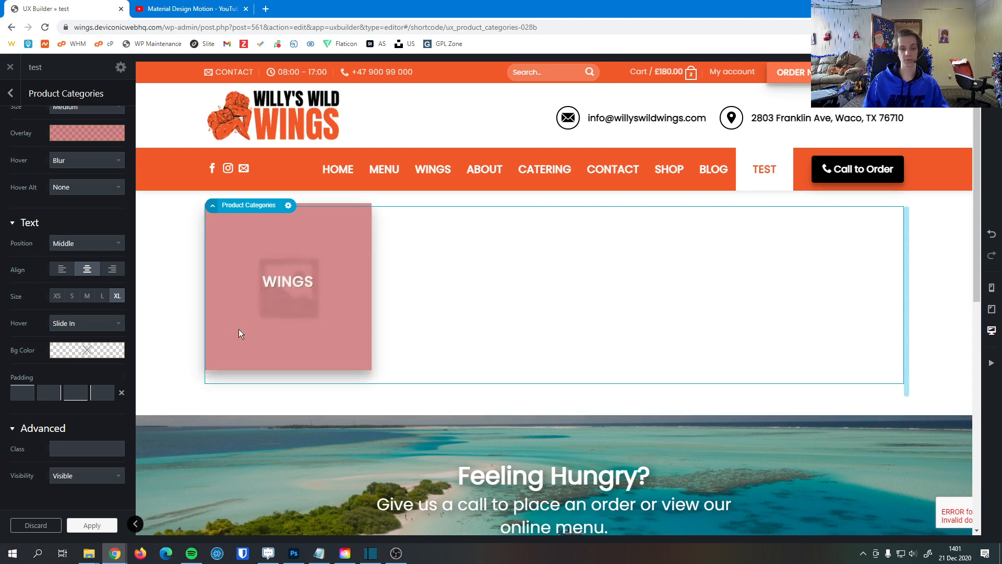
mouse_move(231, 338)
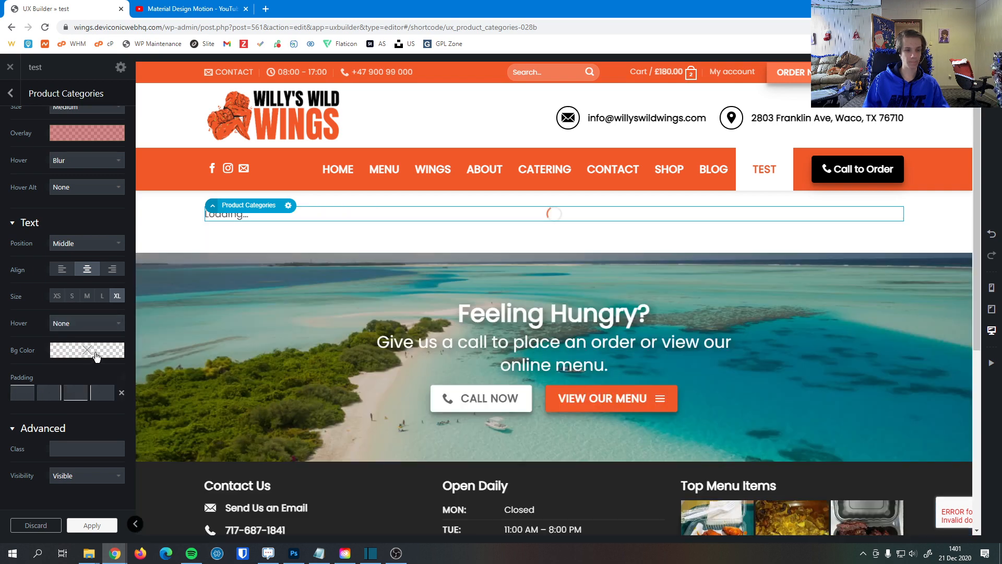
Give the WINGS label a bright red text background colour.
left_click(86, 350)
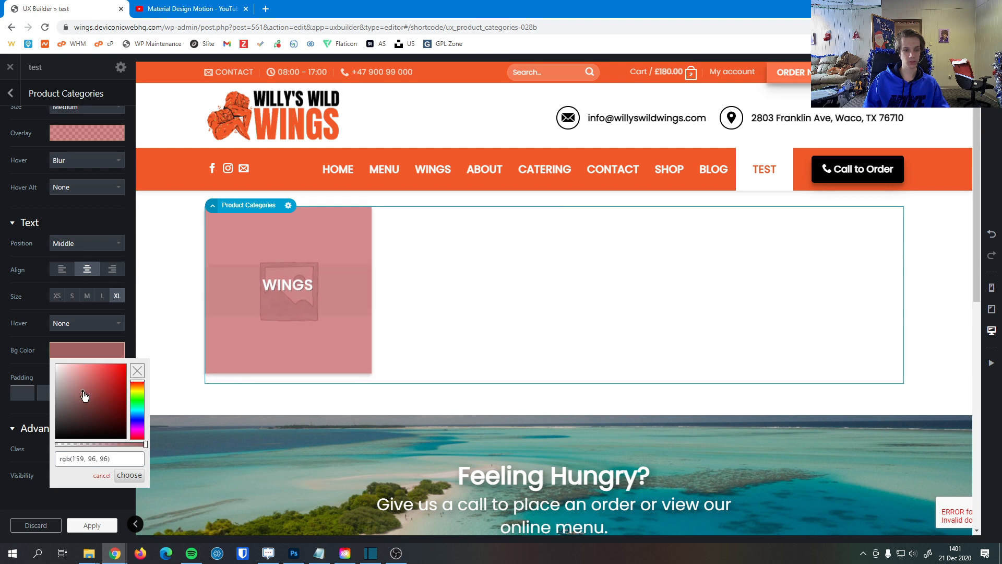
left_click(121, 376)
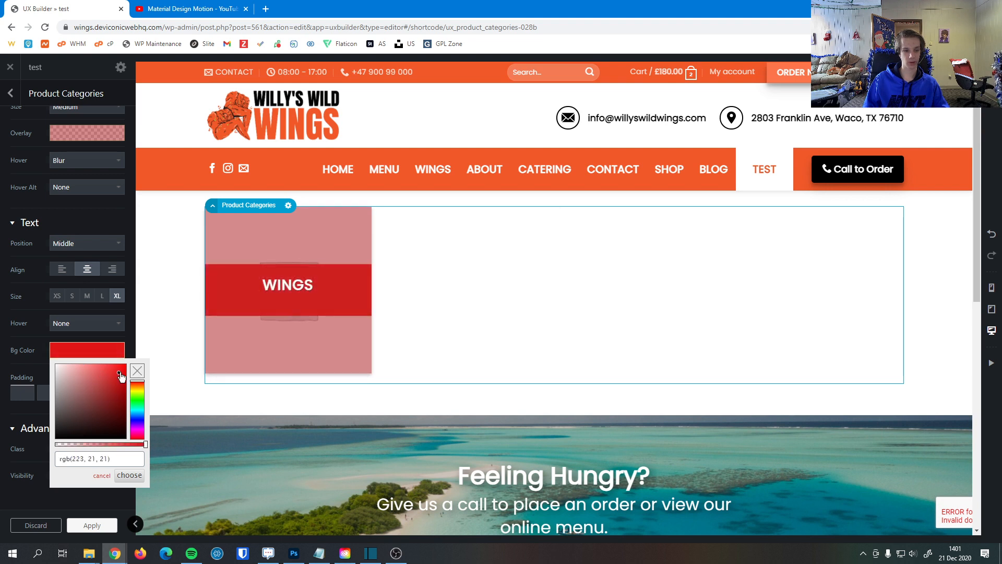
left_click(128, 475)
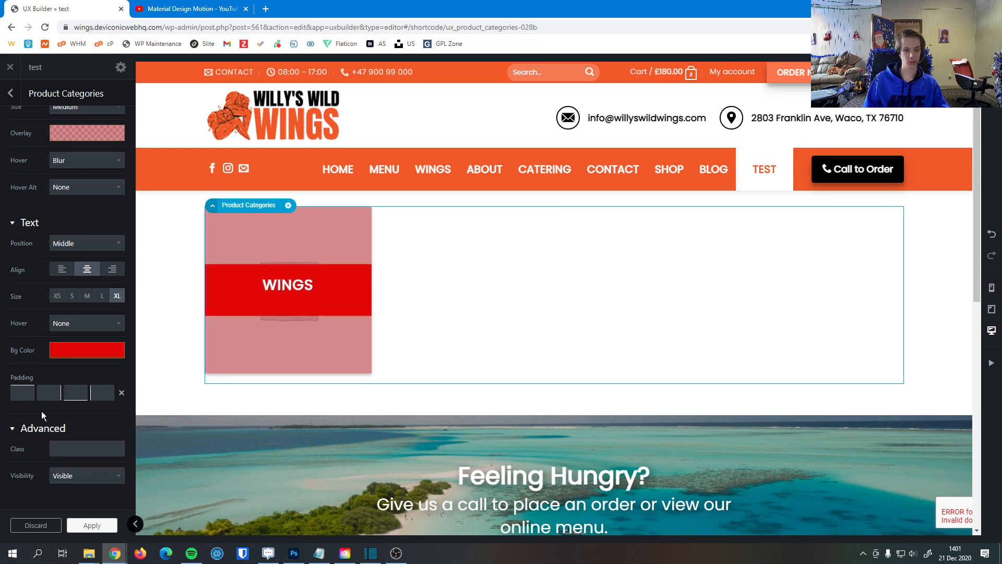
Enter 19px label padding on all sides, then return to the Text Bg Color setting.
left_click(22, 392)
type("48")
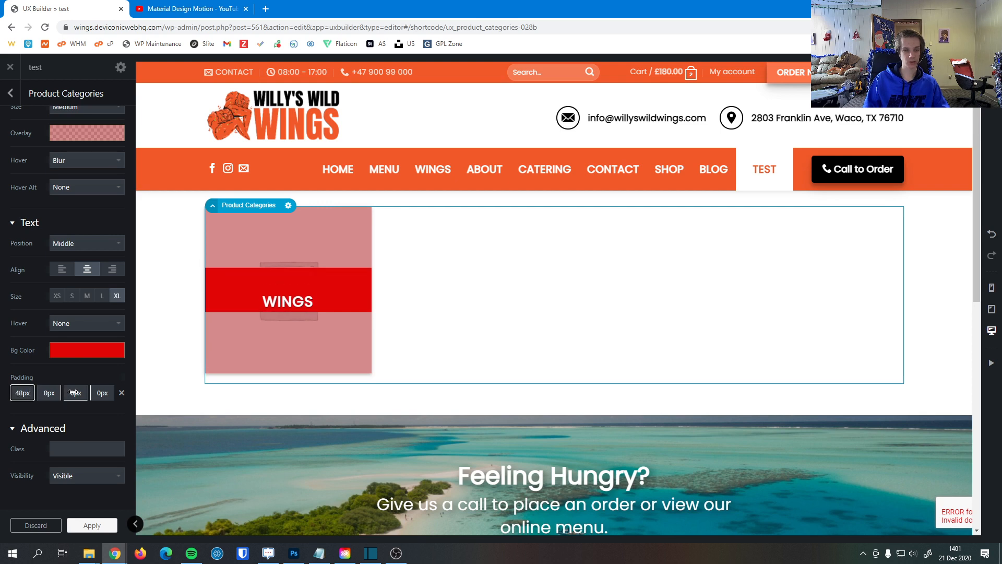
type("19px")
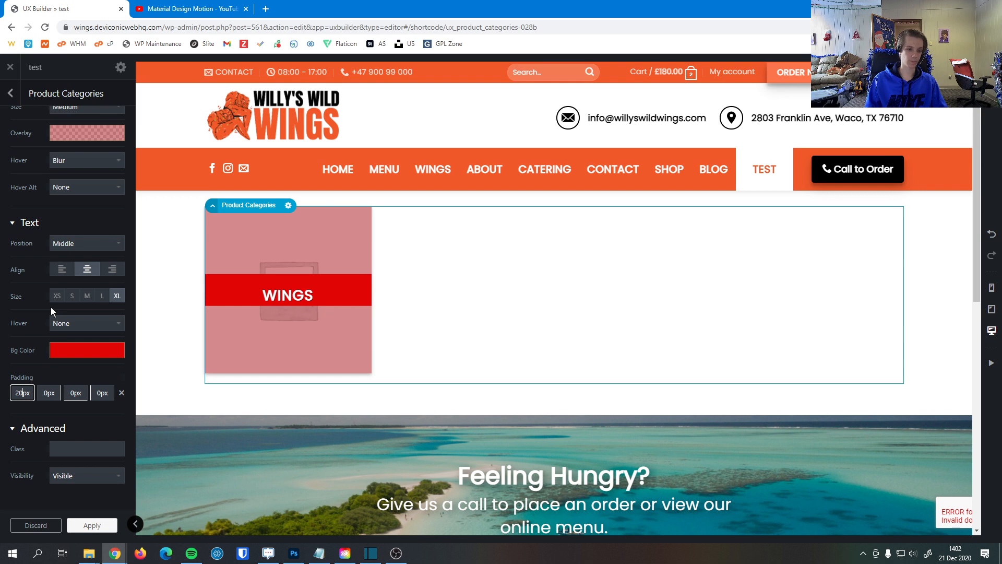
left_click(48, 393)
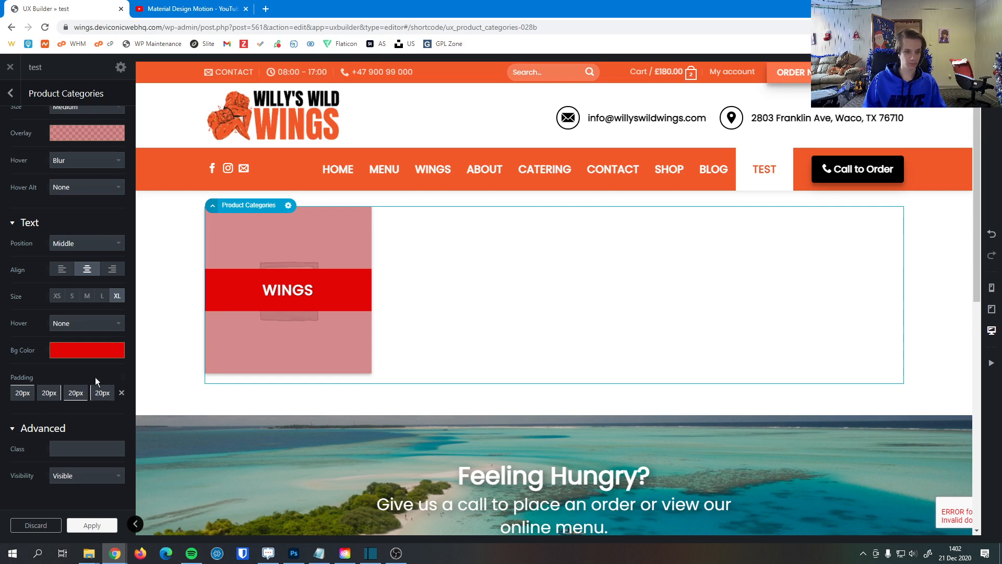
left_click(86, 350)
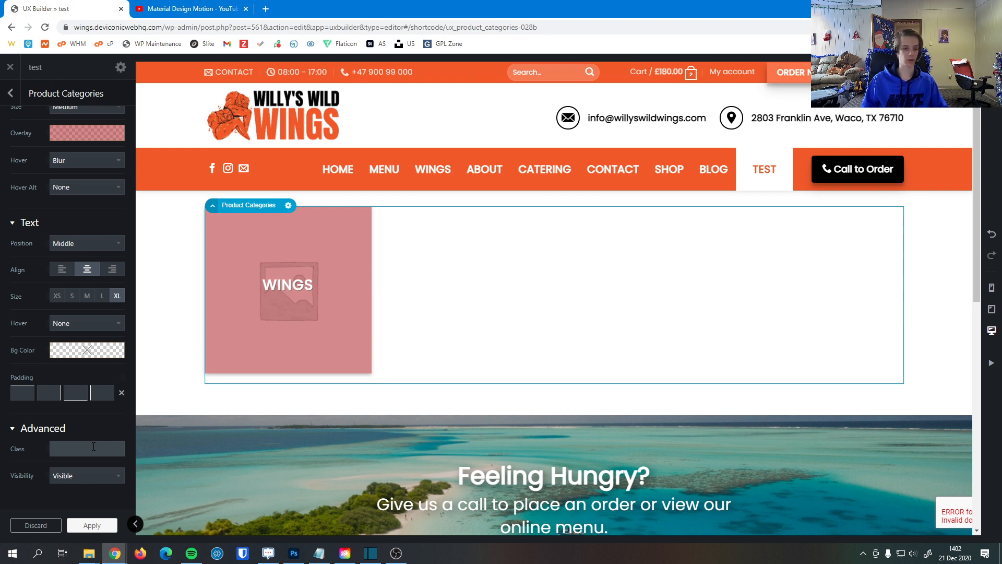
Clear the red label background and padding, then apply the WINGS tile settings.
left_click(86, 475)
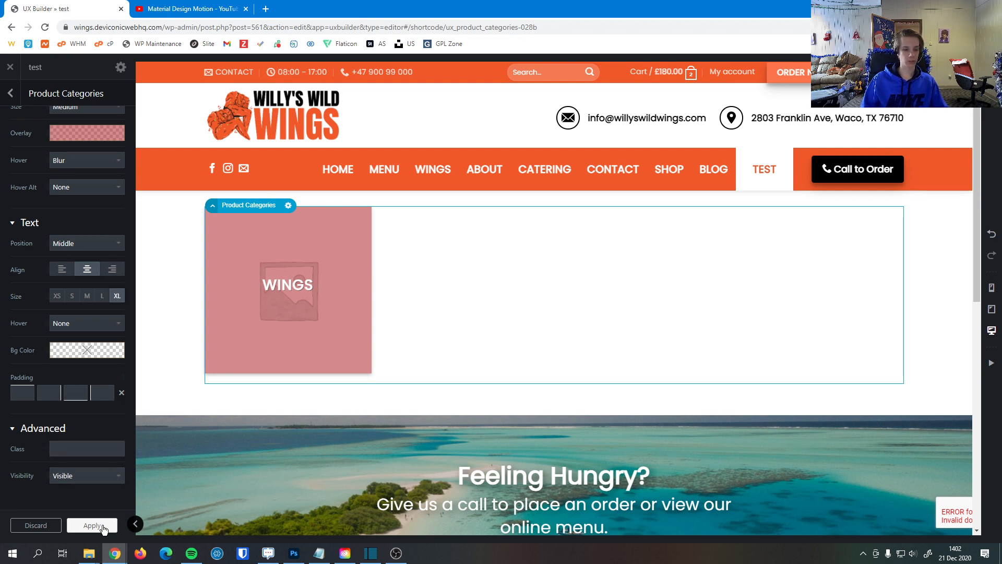
left_click(92, 524)
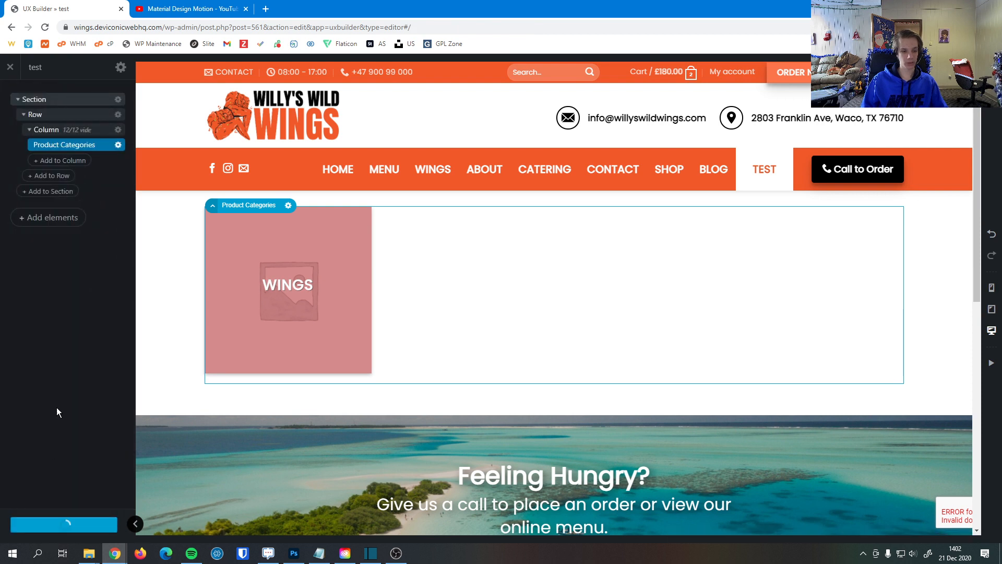